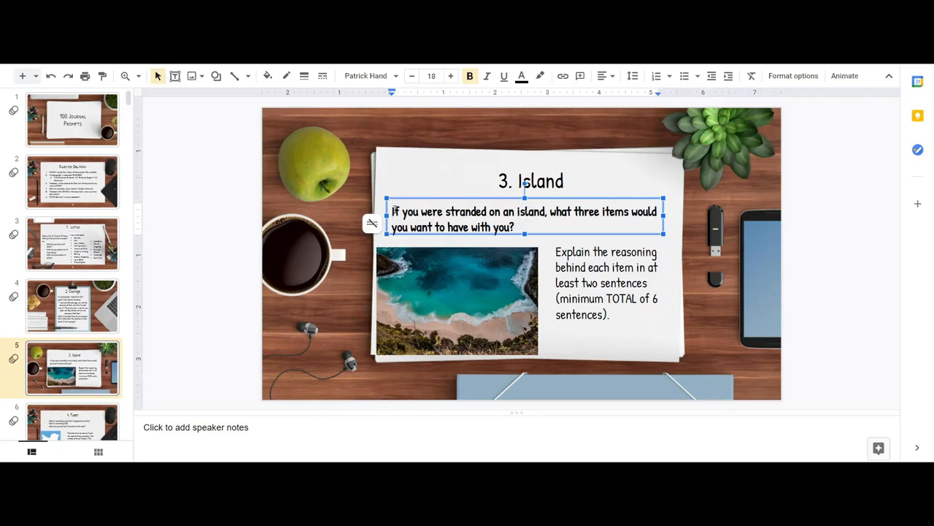
Step: Select and copy the stranded-on-an-island question from slide 5
{"action": "left_click_drag", "start_coordinate": [392, 212], "coordinate": [453, 212]}
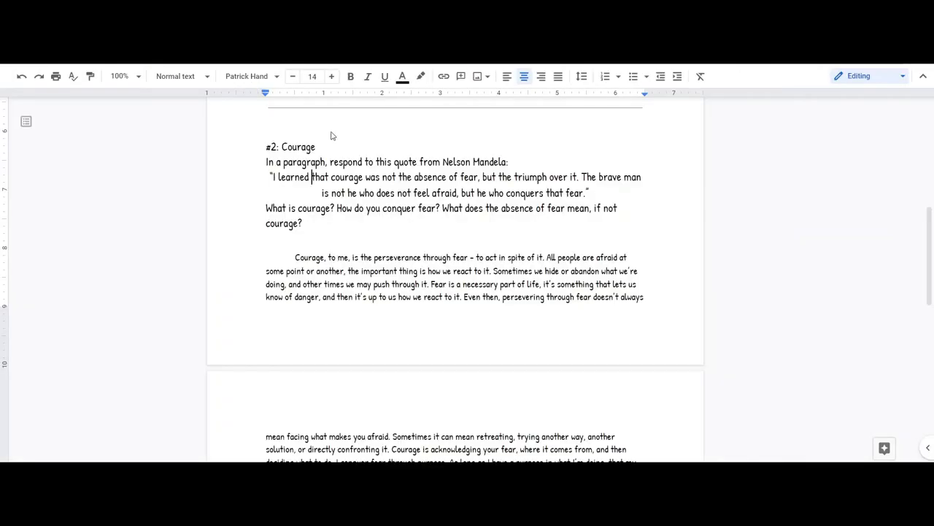
Step: Head the pasted island question with 'Prompt #3: Island' and add a new line below it
{"action": "scroll", "scroll_direction": "down", "scroll_amount": 3}
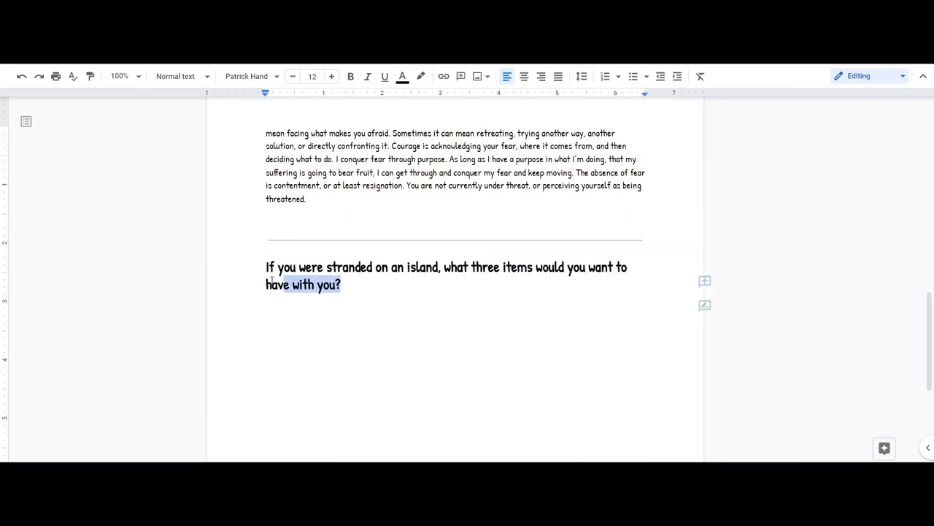
{"action": "left_click", "coordinate": [312, 76]}
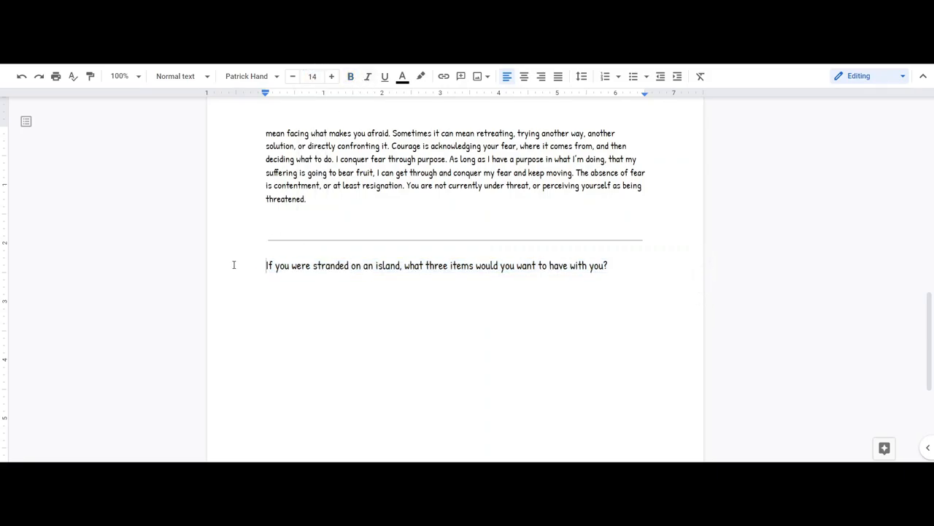
{"action": "type", "text": "Prompt #3:"}
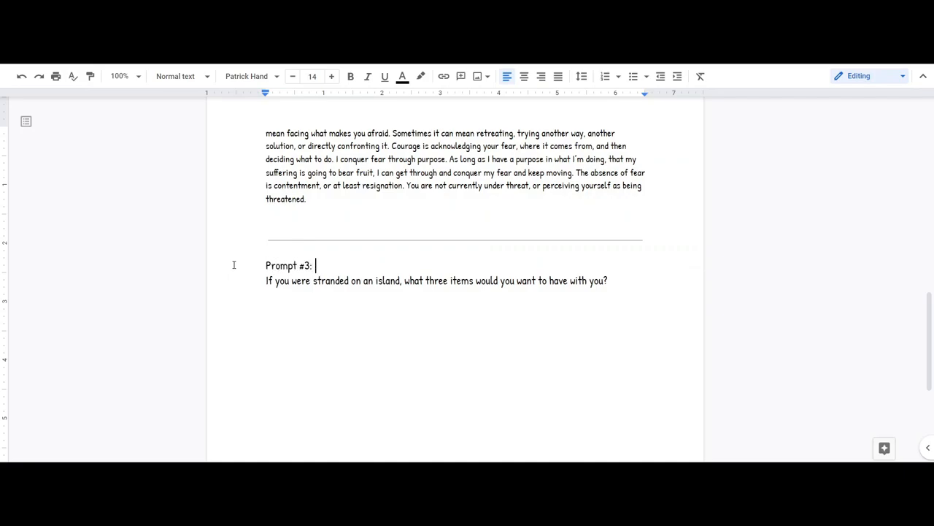
{"action": "type", "text": "Island"}
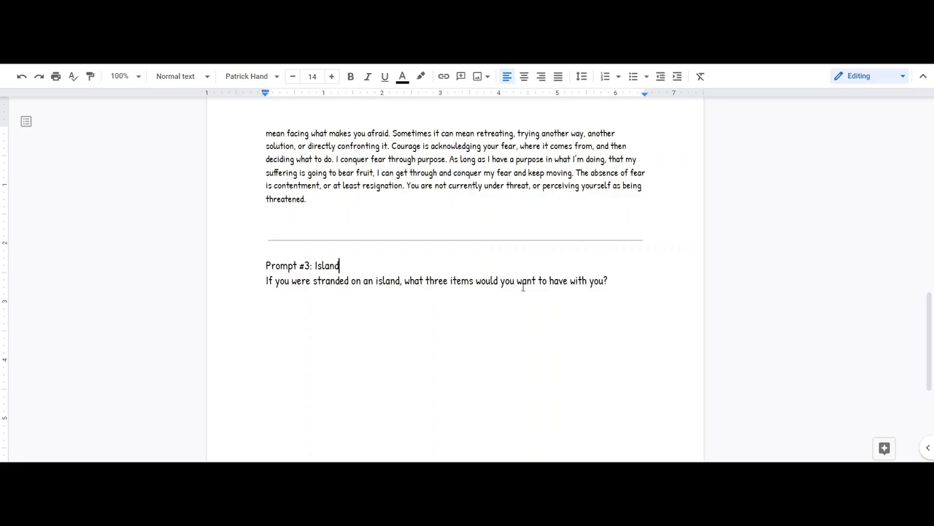
{"action": "key", "text": "enter"}
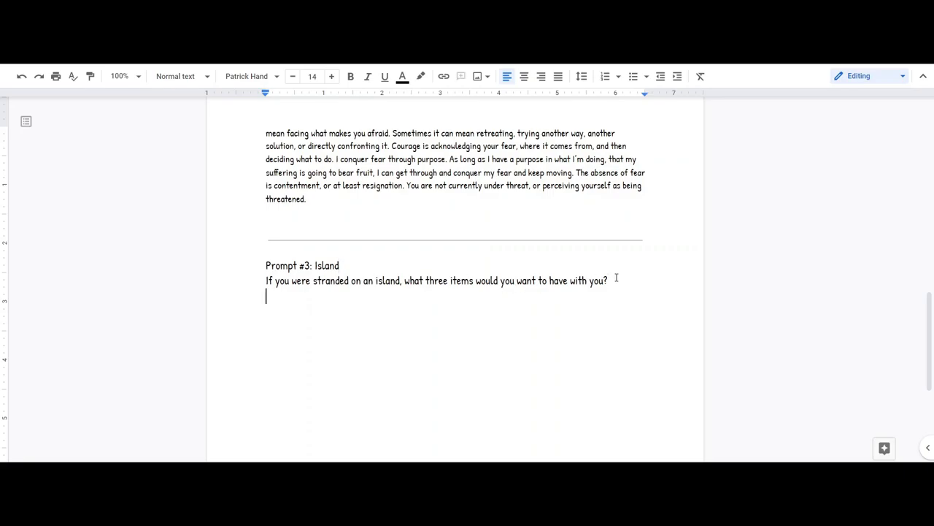
Step: Start a numbered list with item 1 'Machete.' and an indented lettered line
{"action": "left_click", "coordinate": [313, 76]}
{"action": "type", "text": "12"}
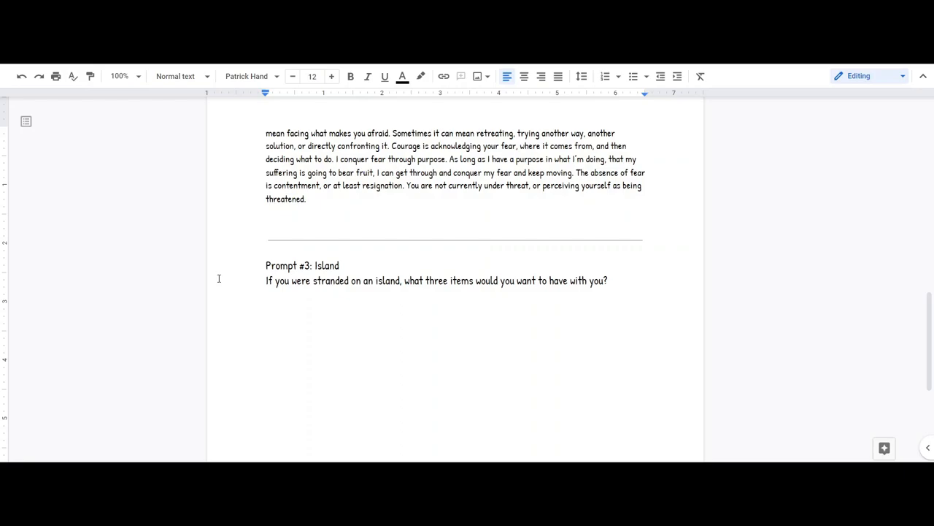
{"action": "type", "text": "Ho"}
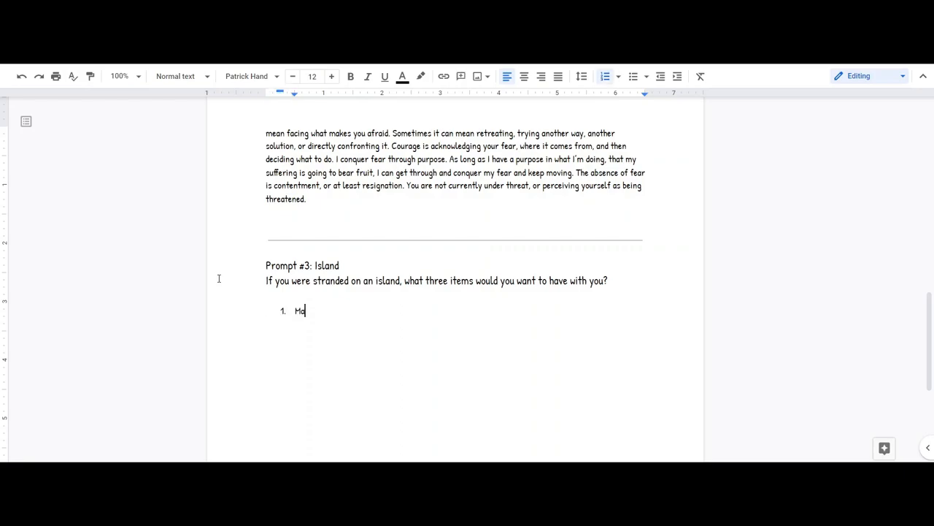
{"action": "type", "text": "achete."}
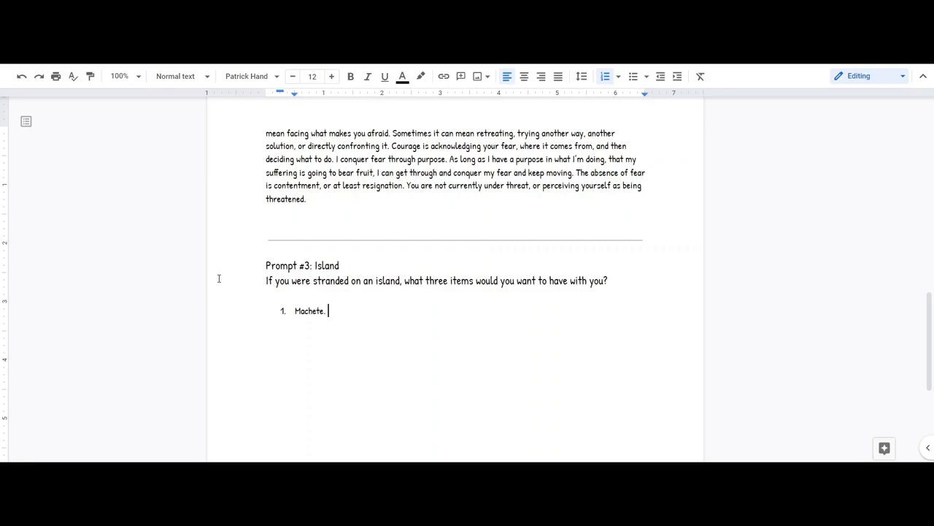
{"action": "key", "text": "enter"}
{"action": "type", "text": "Machetes are useful for a"}
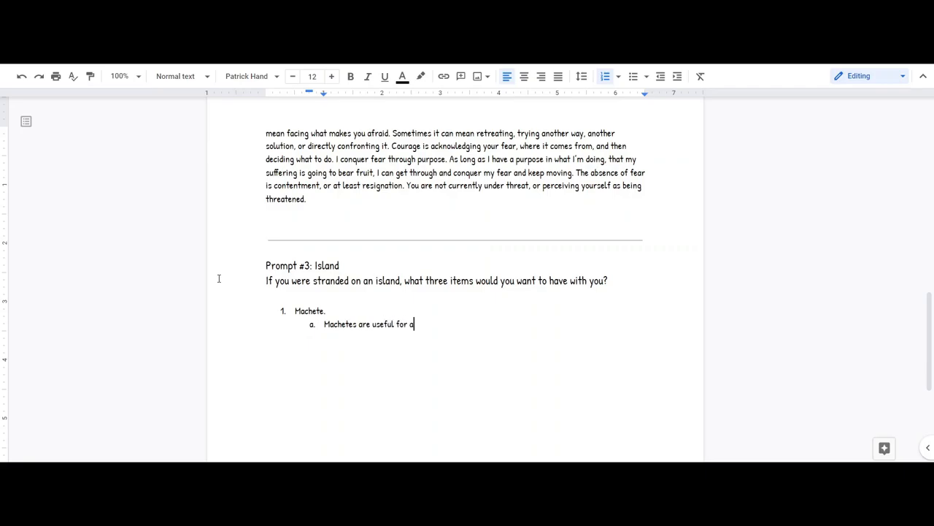
Step: Write reason a: a machete suits all sorts of situations, doubling as weapon or construction tool
{"action": "type", "text": "ll sorts of s"}
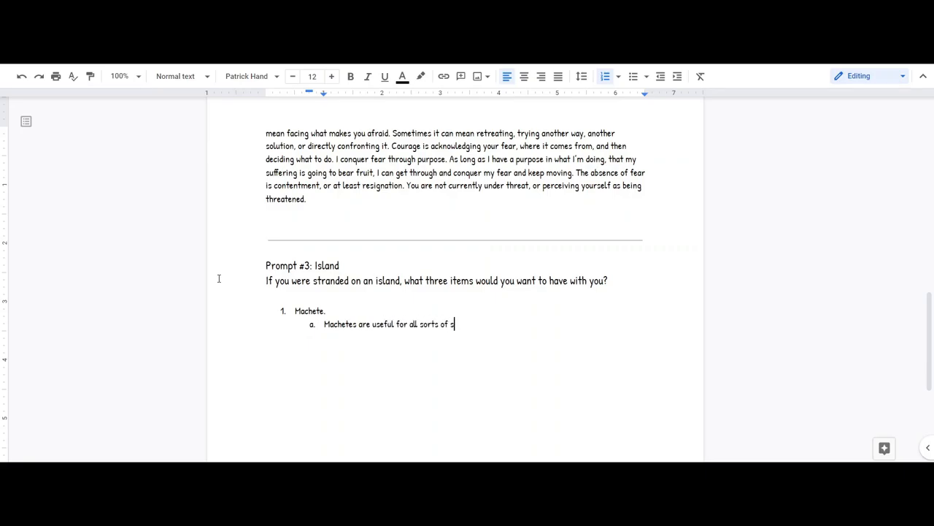
{"action": "type", "text": "ituations"}
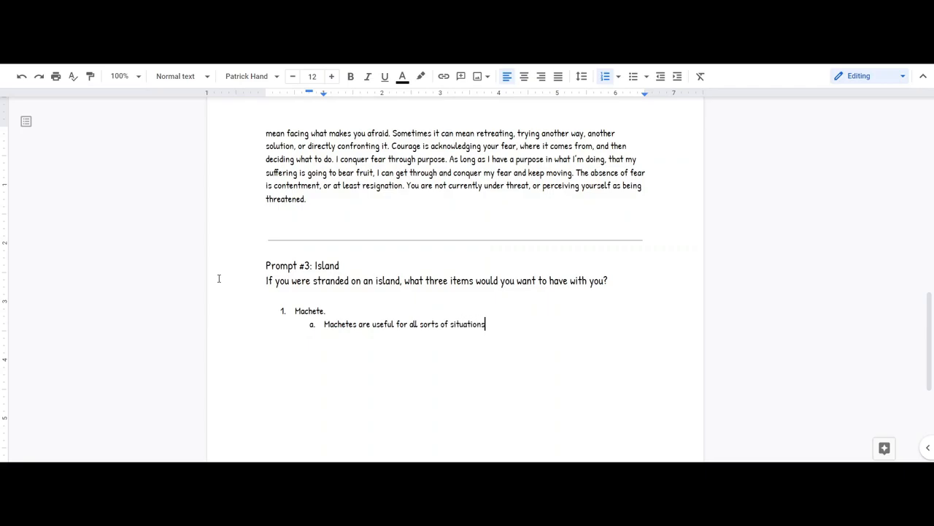
{"action": "type", "text": ", it can"}
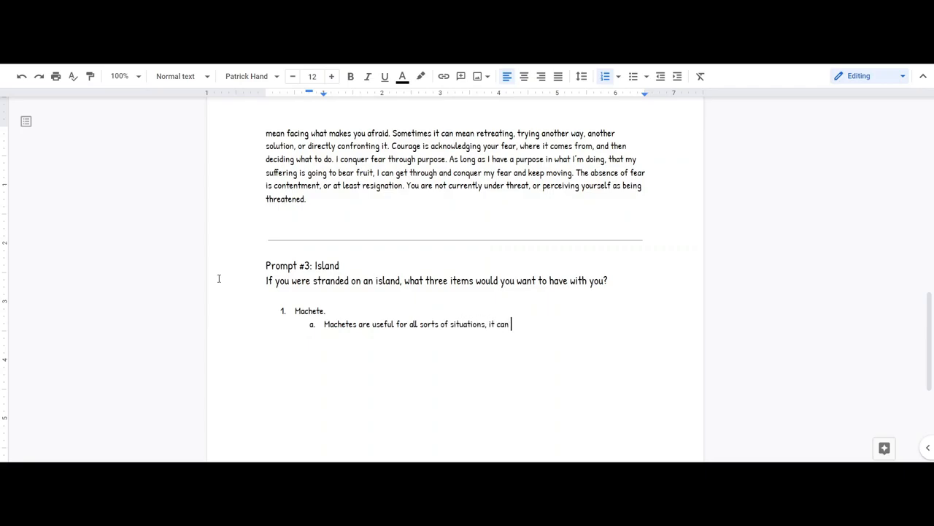
{"action": "type", "text": "double as a weapon and a"}
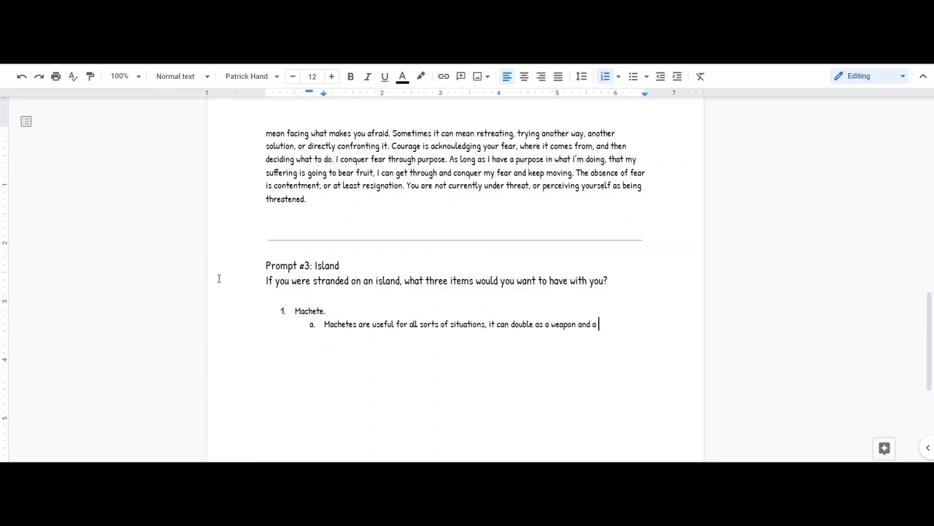
{"action": "type", "text": "construction"}
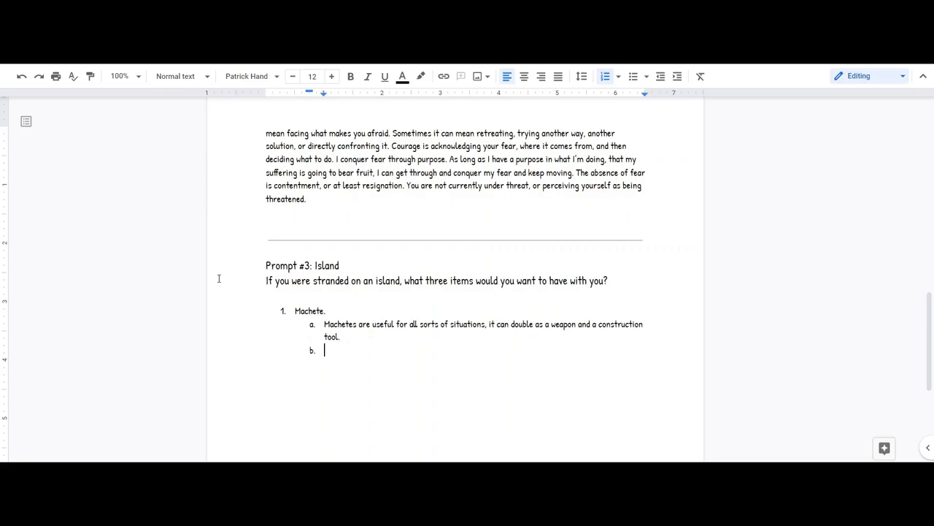
Step: Write reason b on island uses: cutting down trees, digging holes, hunting animals
{"action": "type", "text": "Specifically, if"}
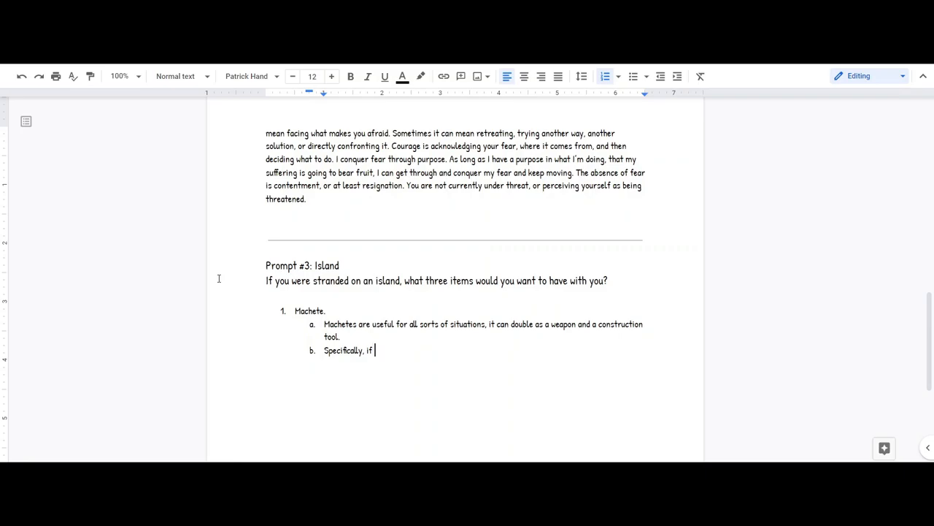
{"action": "type", "text": "I'm on a t"}
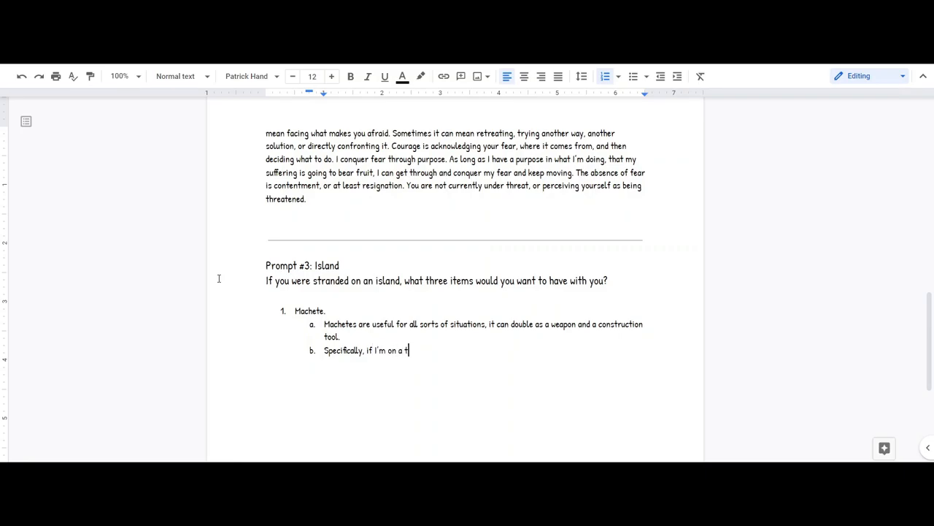
{"action": "type", "text": "ropical"}
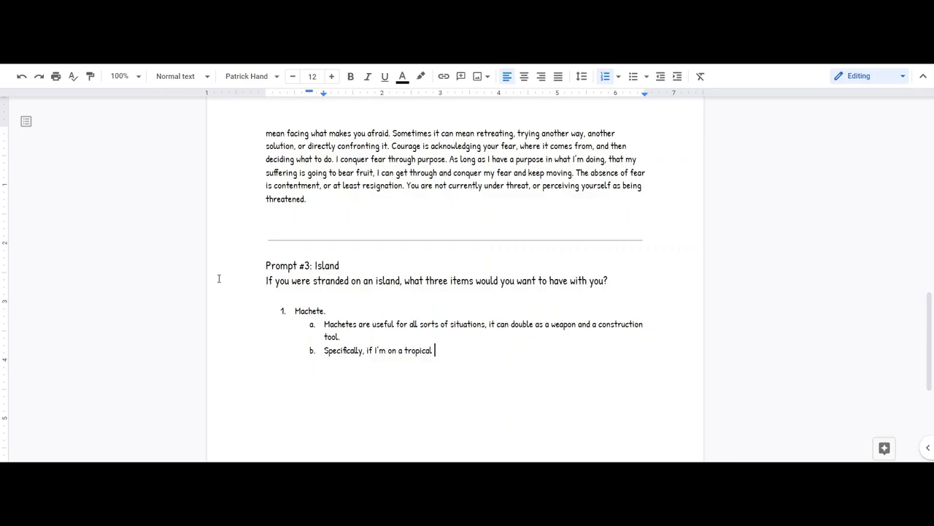
{"action": "type", "text": "island, I can clear space and cut"}
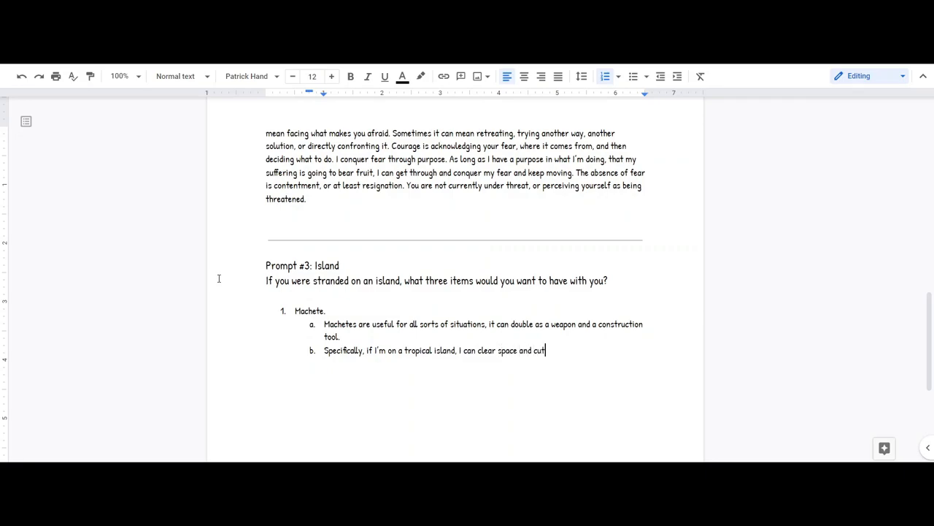
{"action": "type", "text": "down trees, or if"}
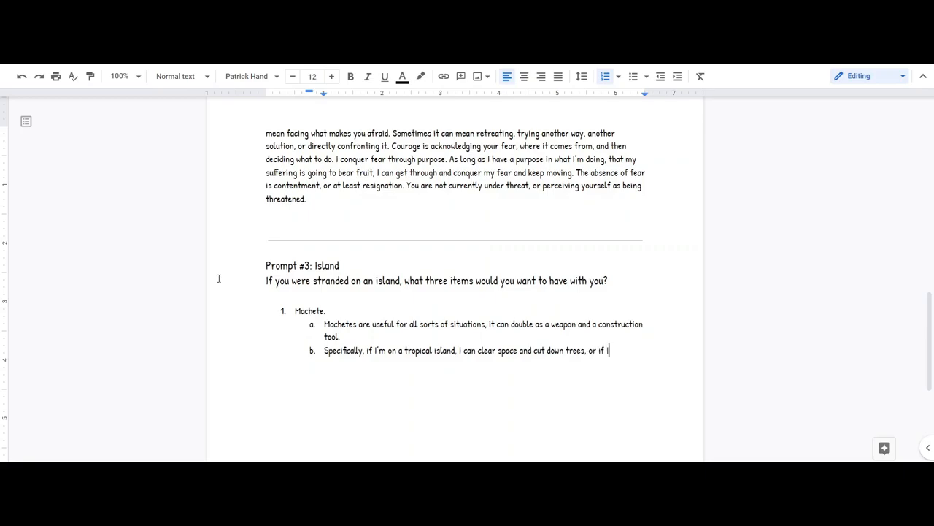
{"action": "type", "text": "I'm on a e"}
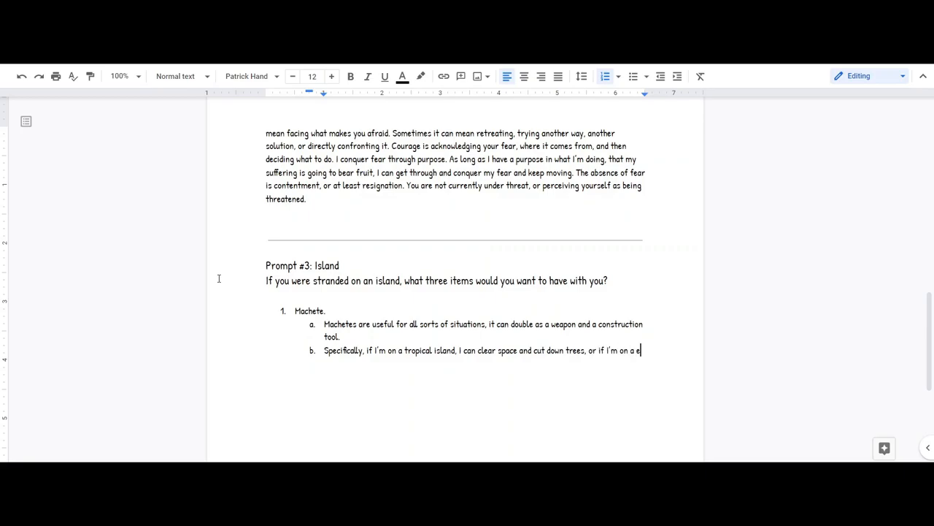
{"action": "type", "text": "desert island, it ca"}
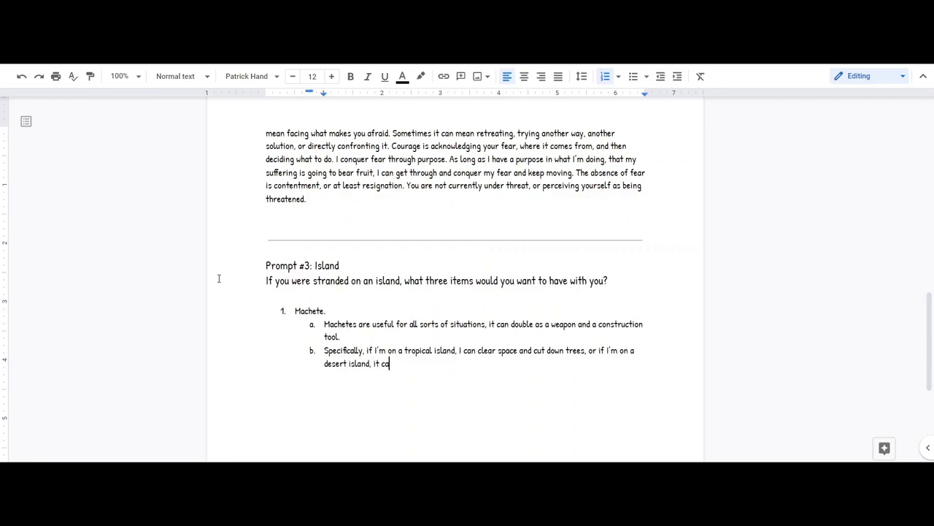
{"action": "type", "text": "n be used to"}
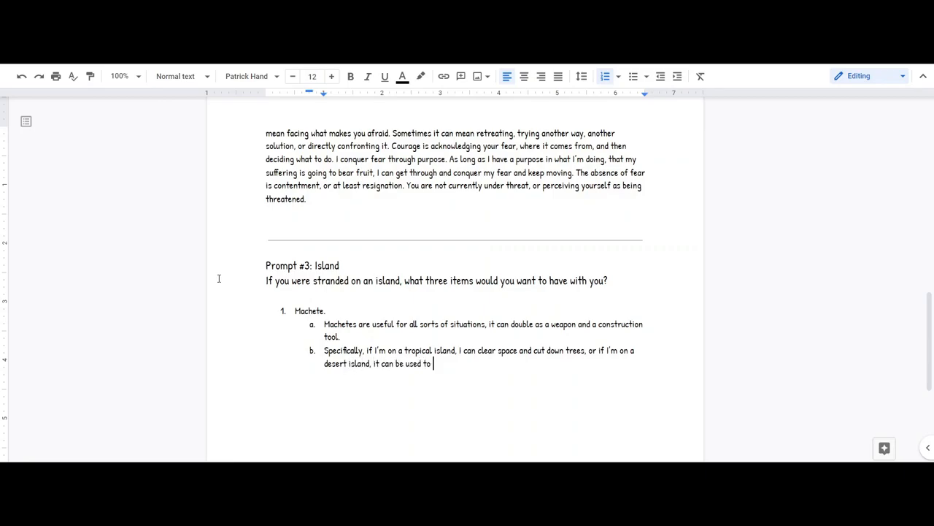
{"action": "type", "text": "dig holes or hunt a nimal"}
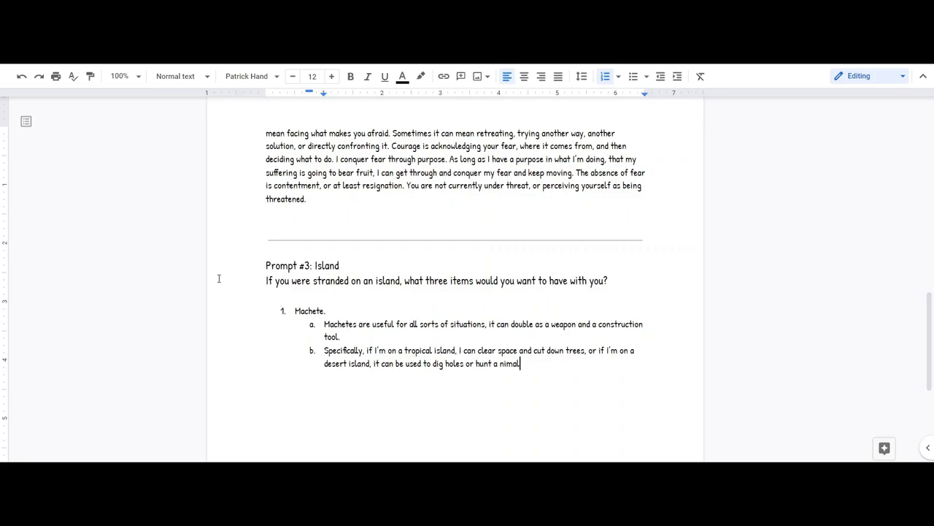
{"action": "key", "text": "BackSpace"}
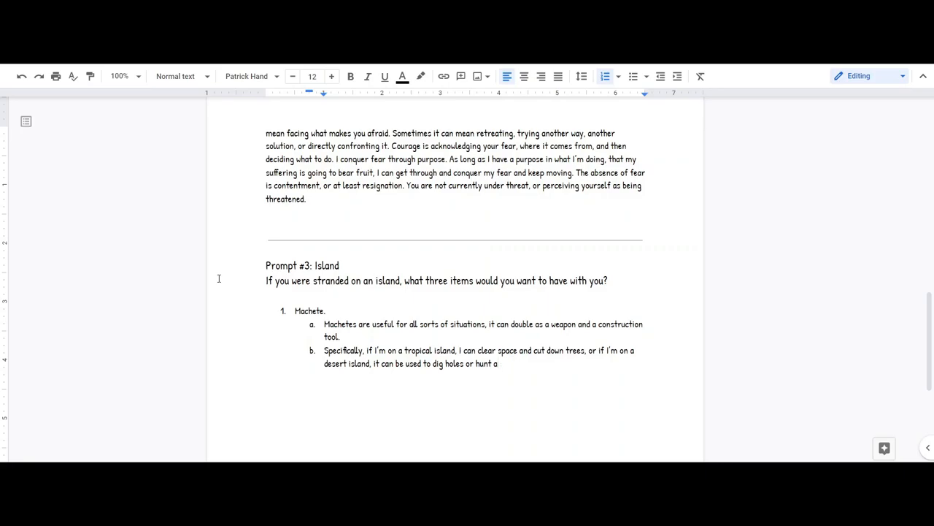
{"action": "type", "text": "animals."}
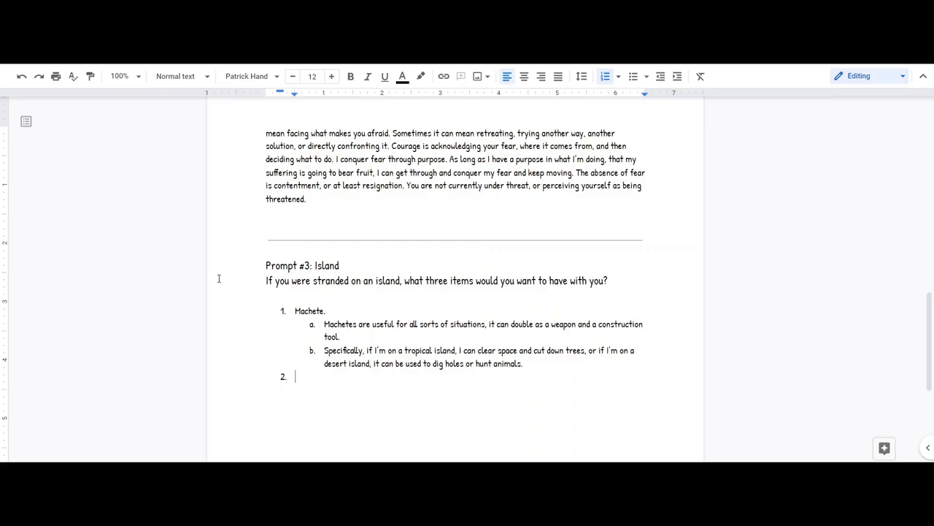
Step: Type item 2 as 'Water Filtration System (Explorer style)'
{"action": "type", "text": "Water Fil"}
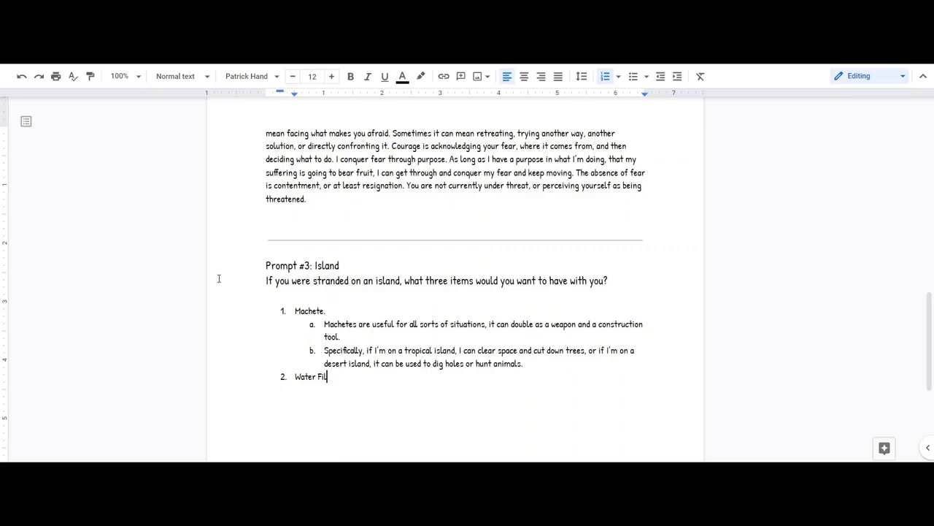
{"action": "type", "text": "tration"}
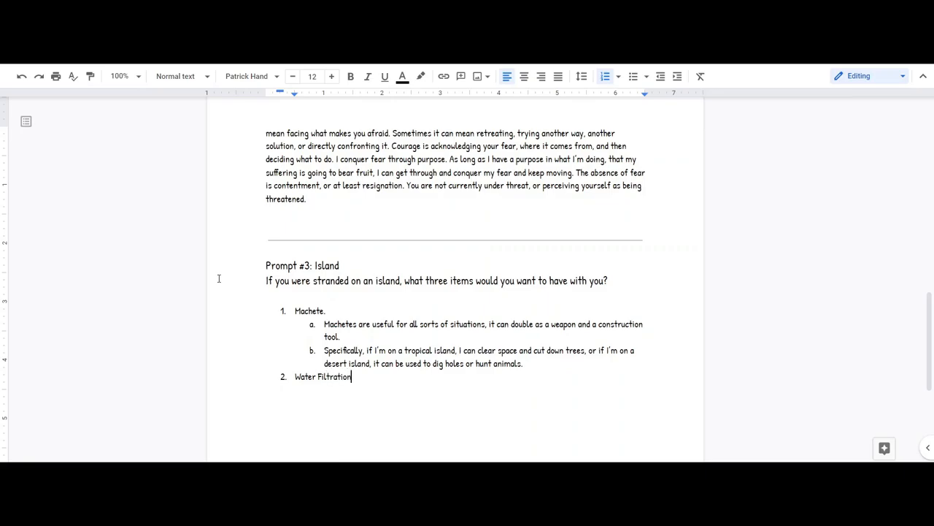
{"action": "type", "text": "System"}
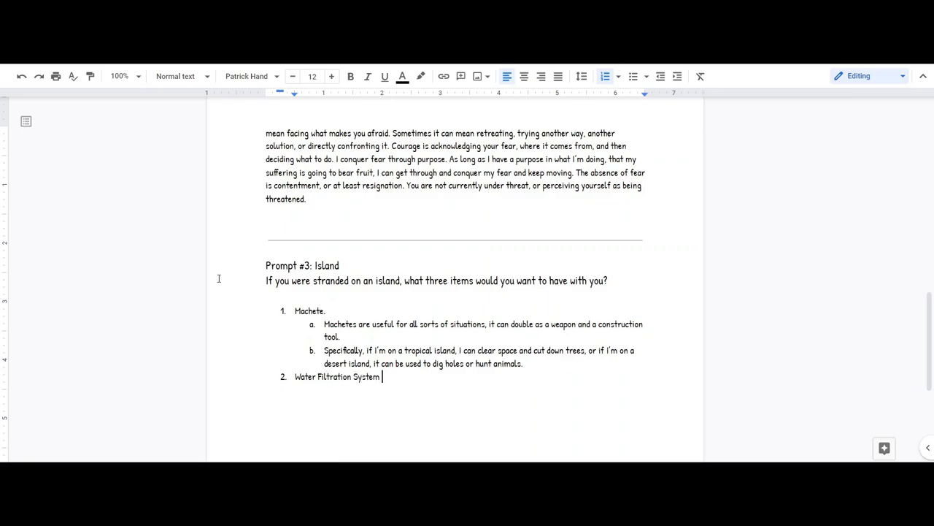
{"action": "type", "text": "("}
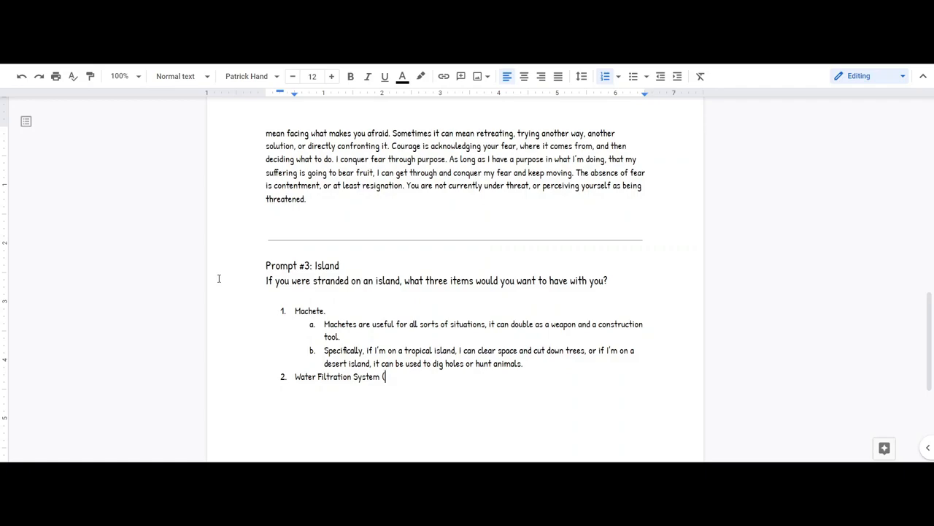
{"action": "type", "text": "Explorer sty"}
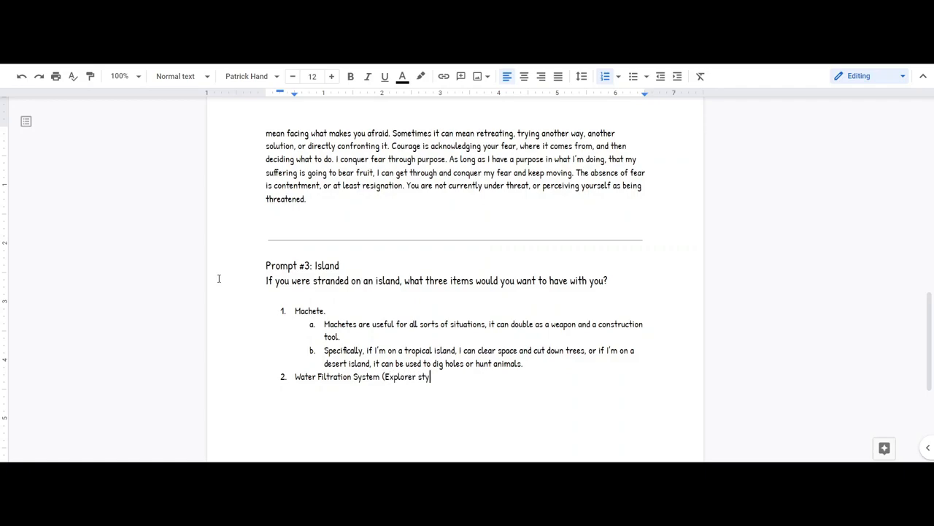
{"action": "type", "text": "le)"}
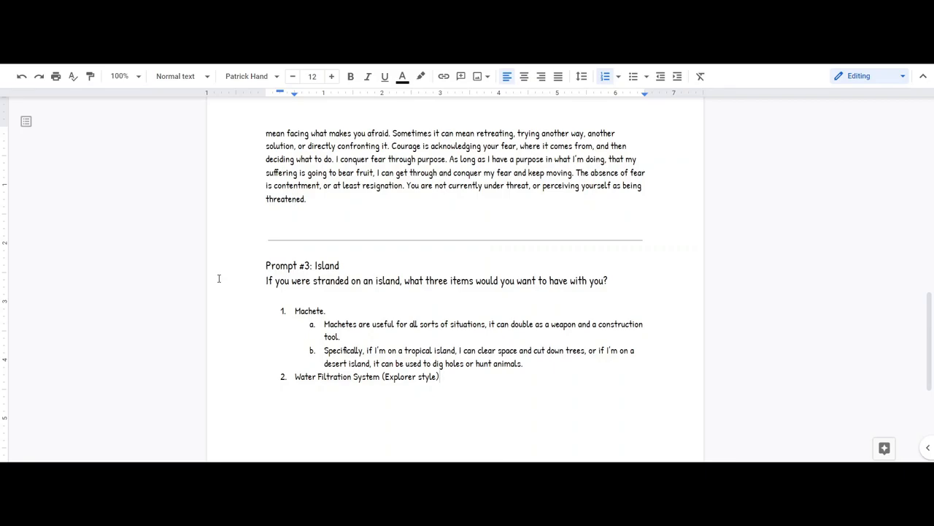
Step: Add lettered reason a under item 2: we need a place to store water, like a pool
{"action": "key", "text": "enter"}
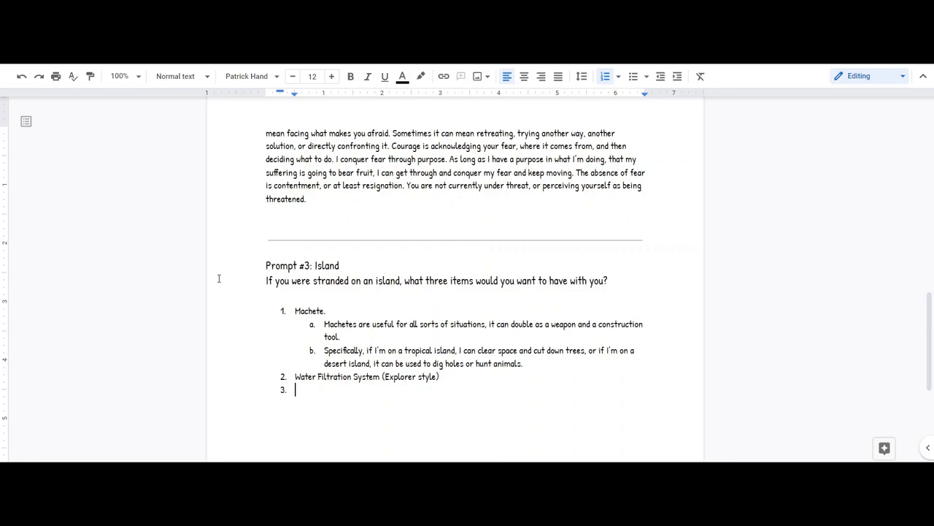
{"action": "key", "text": "tab"}
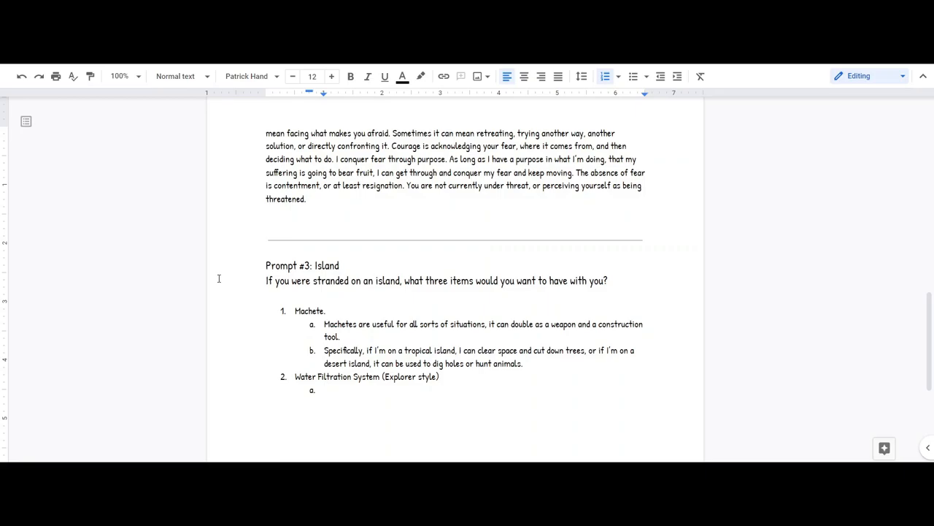
{"action": "type", "text": "We woul"}
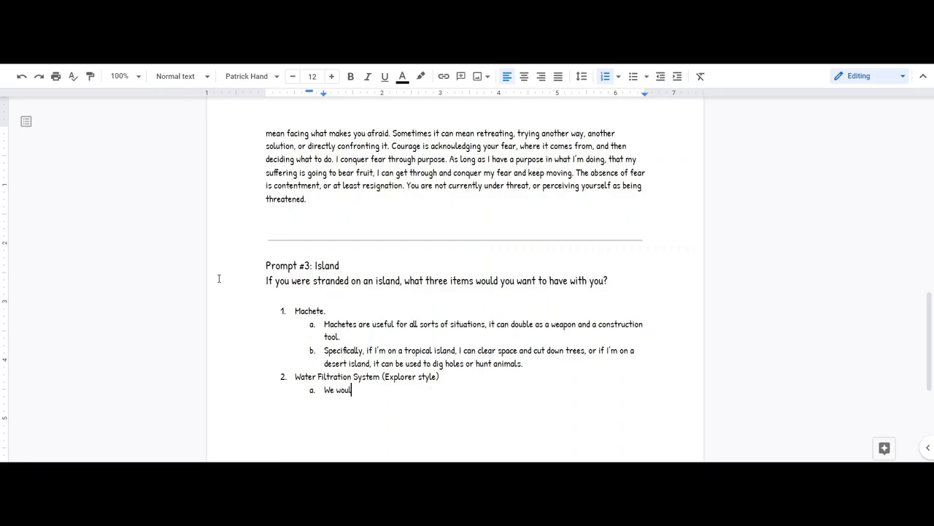
{"action": "type", "text": "d need a place to store the"}
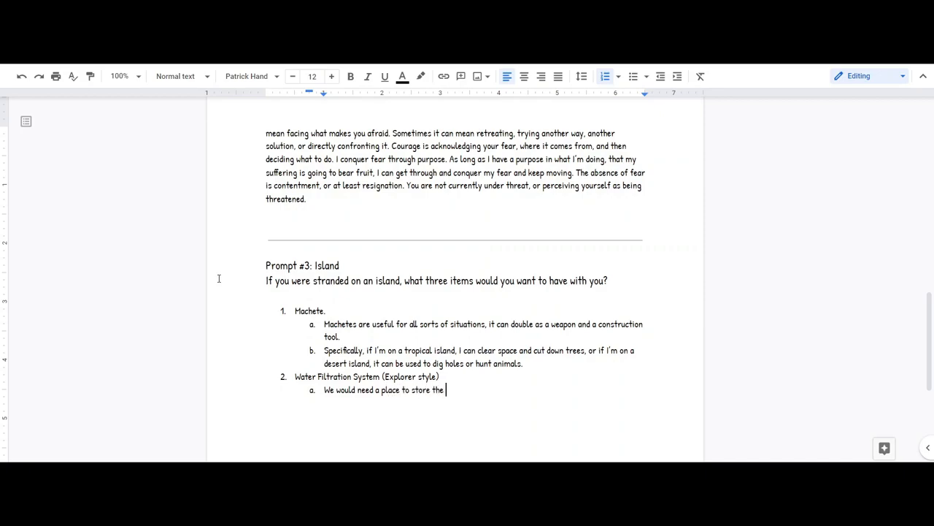
{"action": "type", "text": "water – whether it rains,"}
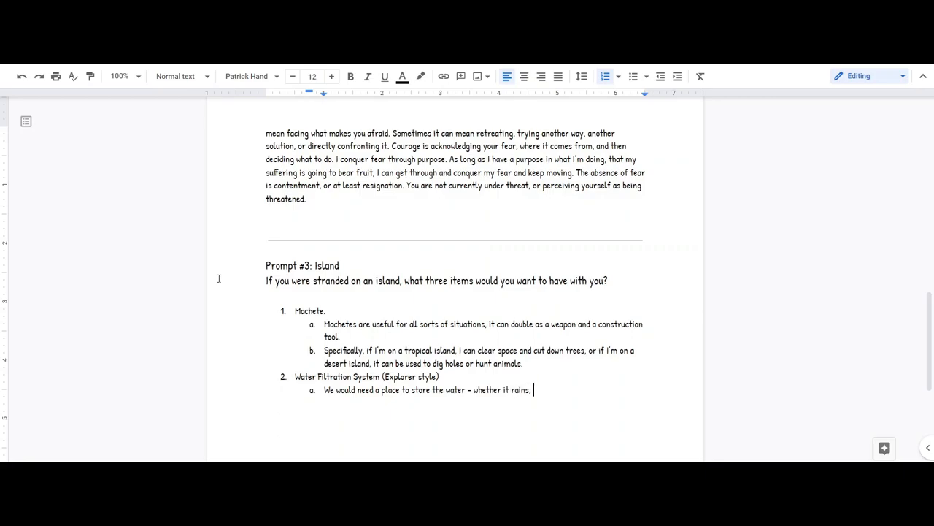
{"action": "type", "text": "or it is"}
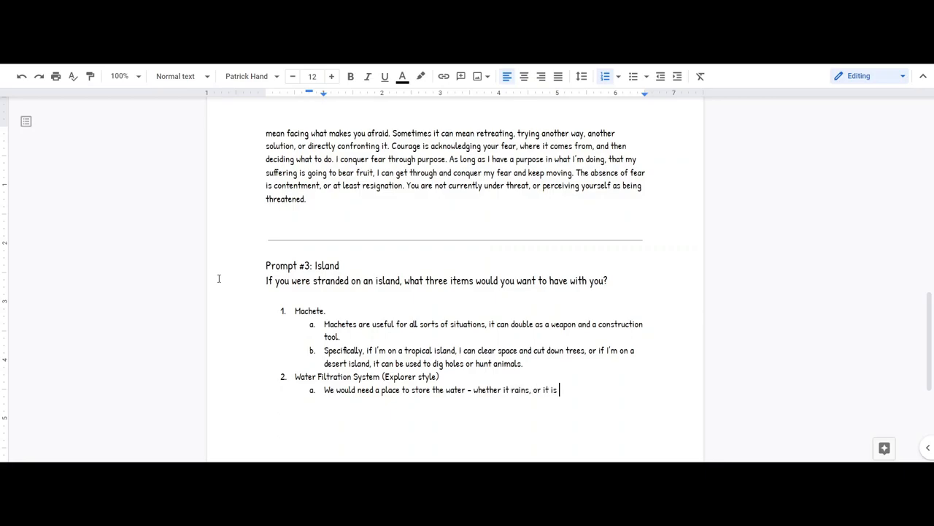
{"action": "type", "text": "in a pool"}
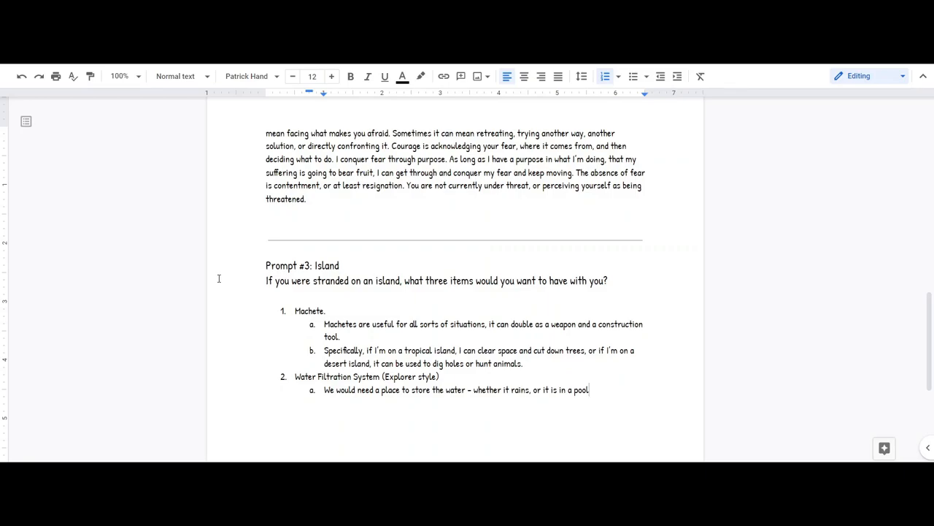
Step: Add reason b: the water may be unsafe, therefore we need a way to filter it
{"action": "type", "text": "We would also need t"}
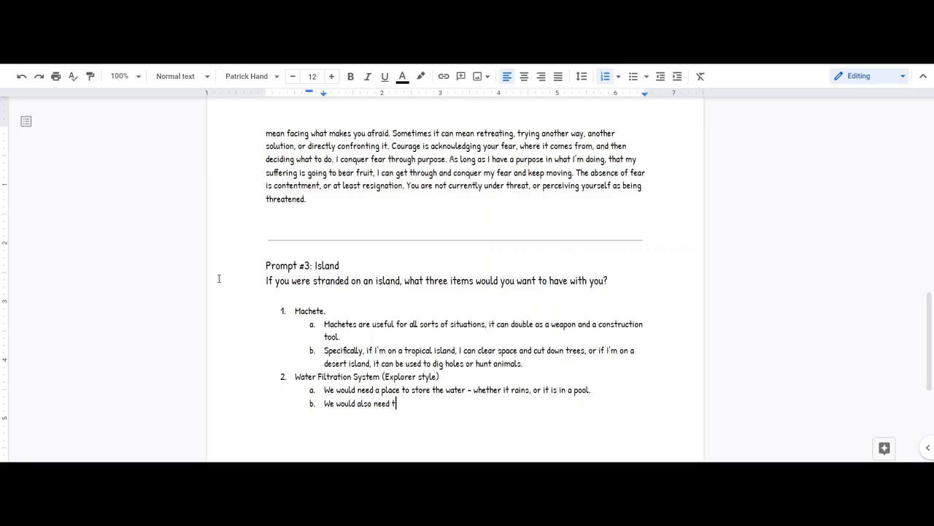
{"action": "type", "text": "make sure it was safe to drink"}
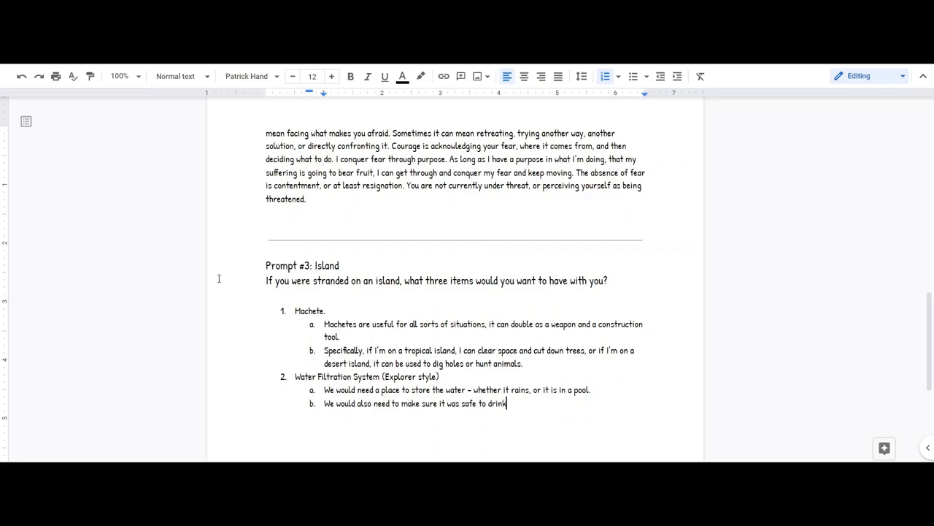
{"action": "type", "text": ","}
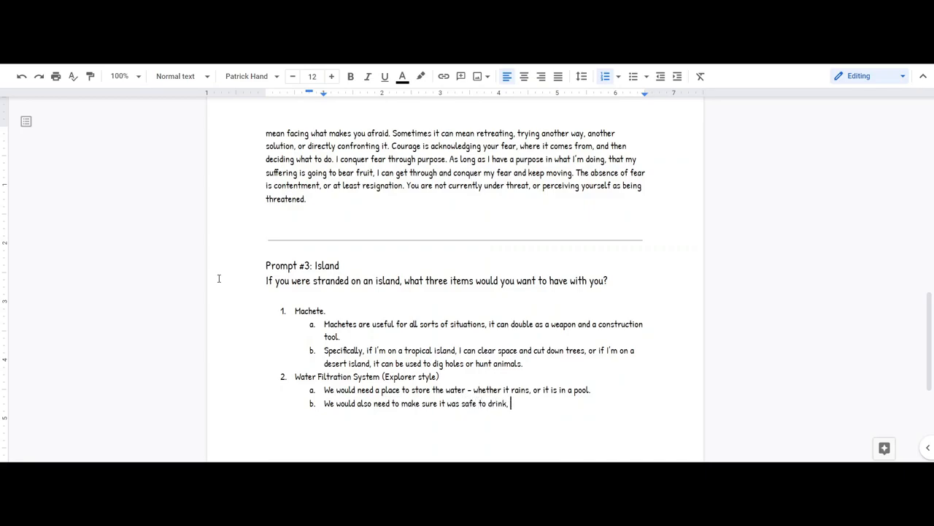
{"action": "type", "text": "therefore, we"}
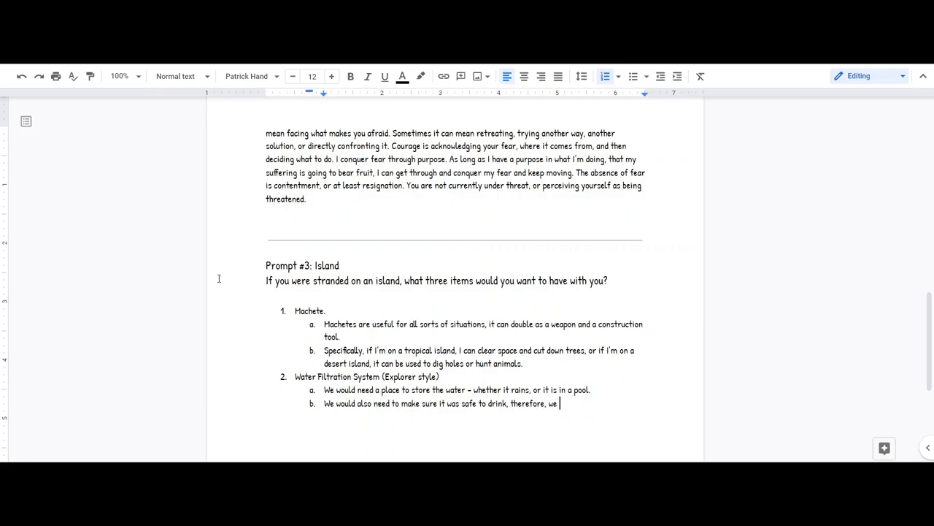
{"action": "type", "text": "need a way to"}
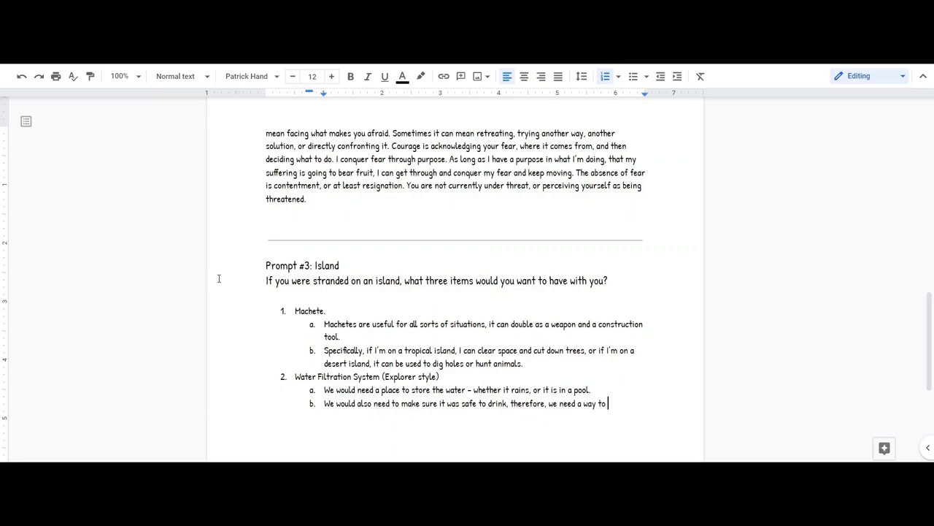
{"action": "type", "text": "filter it."}
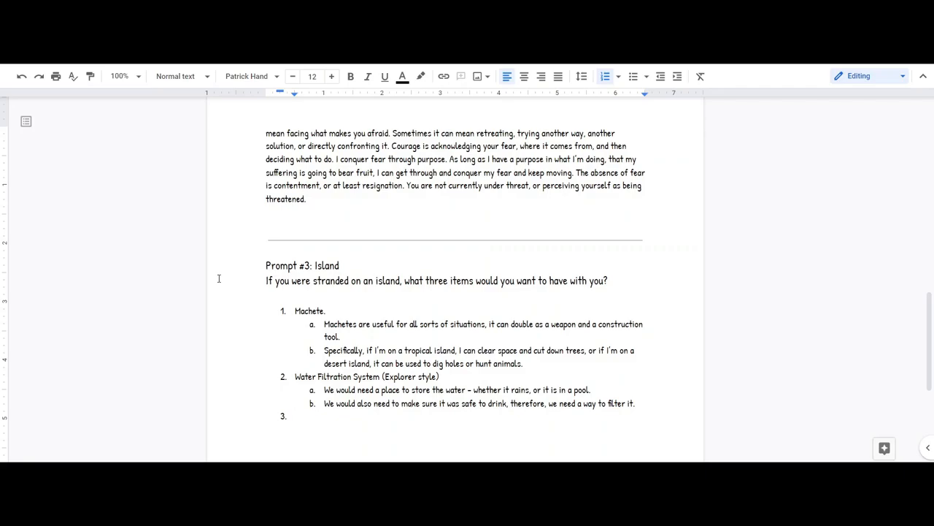
Step: Add item 3 'Tarp' with reason a: it can be part of a shelter, deflecting sun or rain
{"action": "type", "text": "Tarp"}
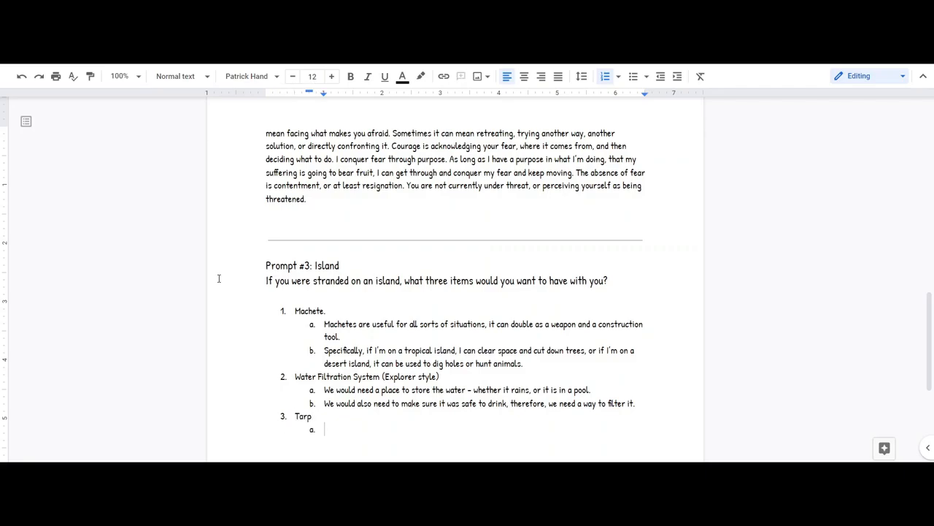
{"action": "type", "text": "It can be used as"}
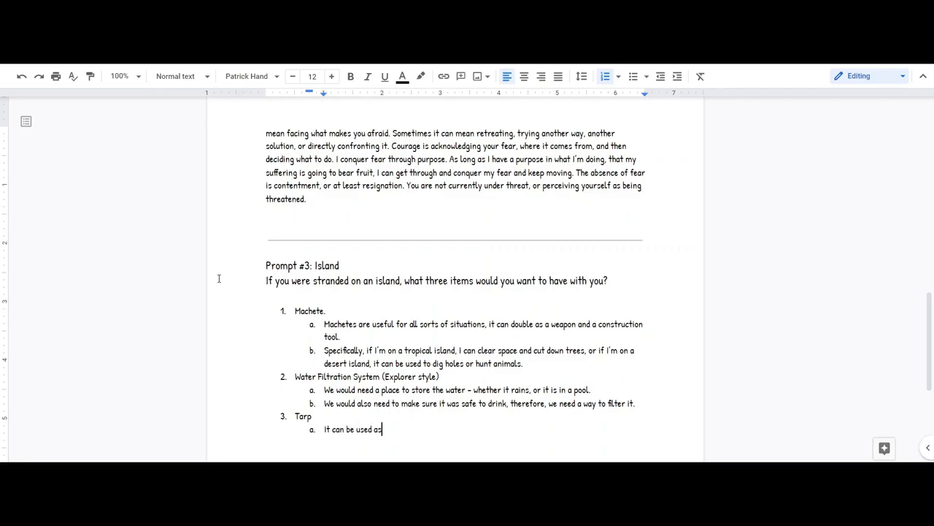
{"action": "type", "text": "part of the shelter, to"}
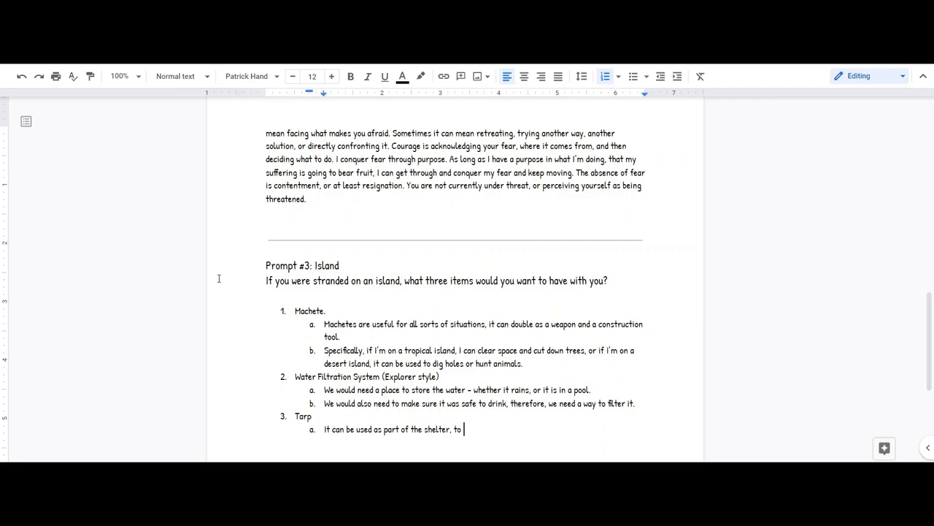
{"action": "type", "text": "deflect sun"}
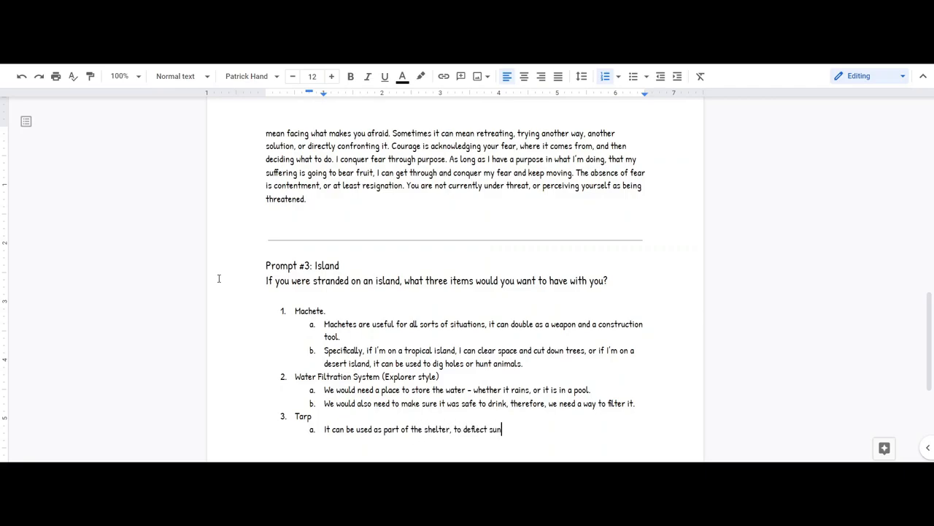
{"action": "type", "text": "or rain."}
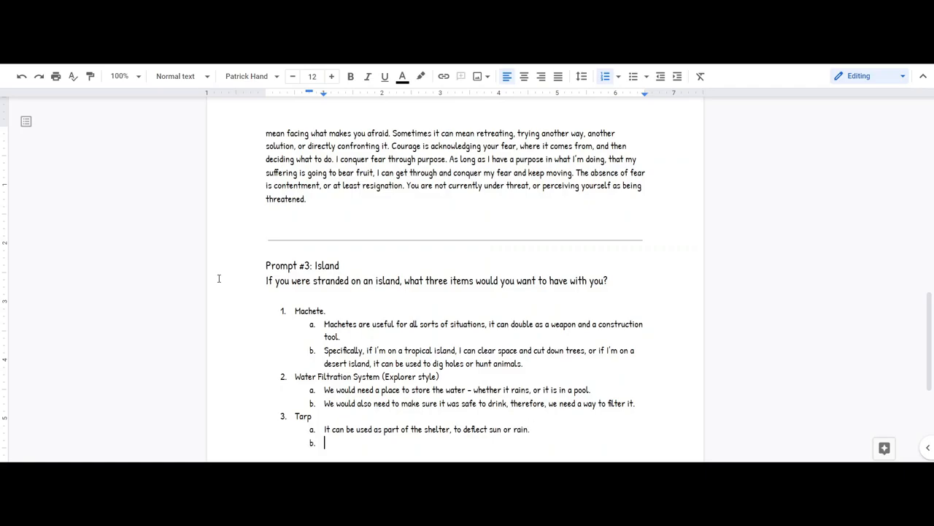
Step: Add reason b: the tarp works as a blanket or carrying tool, cut up by the machete
{"action": "type", "text": "It can be used as a"}
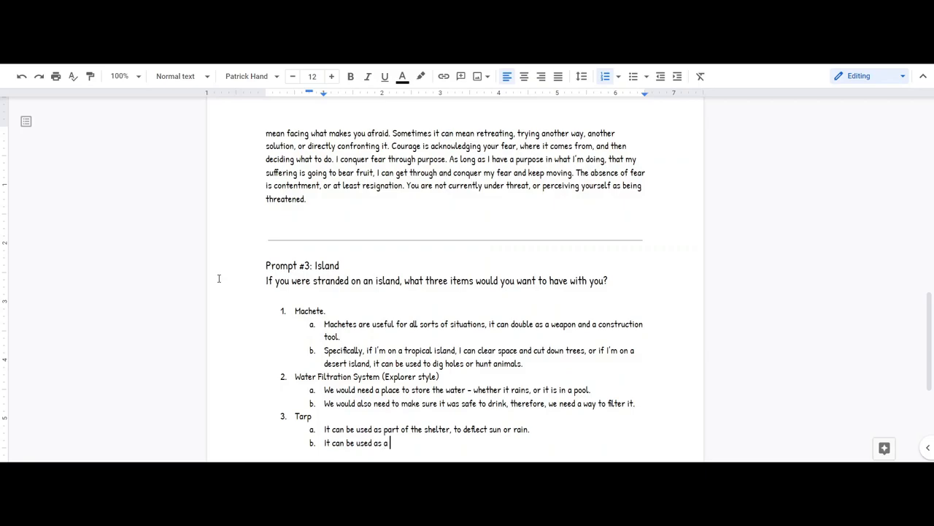
{"action": "type", "text": "blanket or other carryi"}
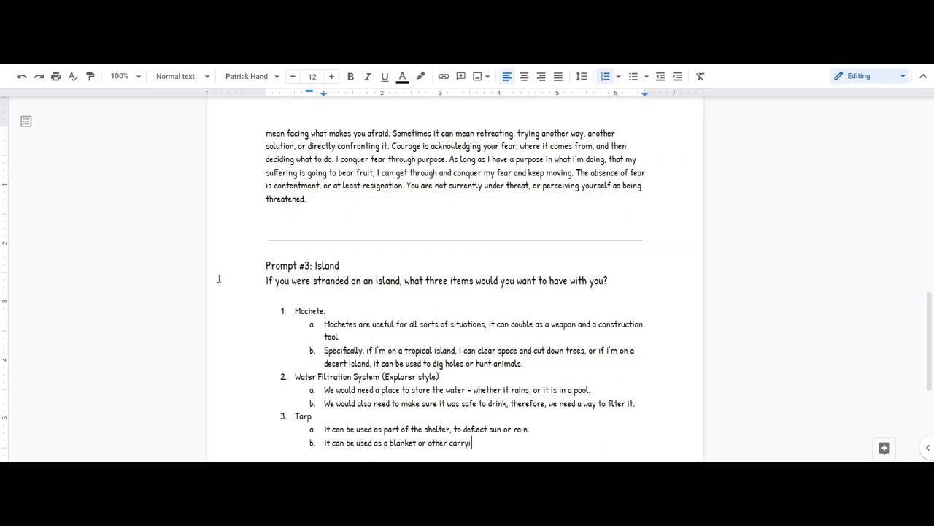
{"action": "type", "text": "ng tool - even c"}
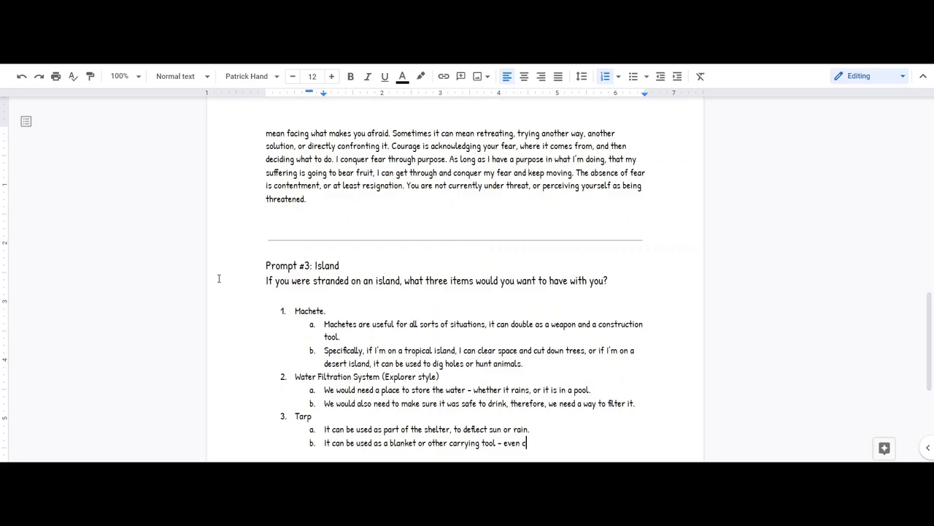
{"action": "type", "text": "ut up by the m"}
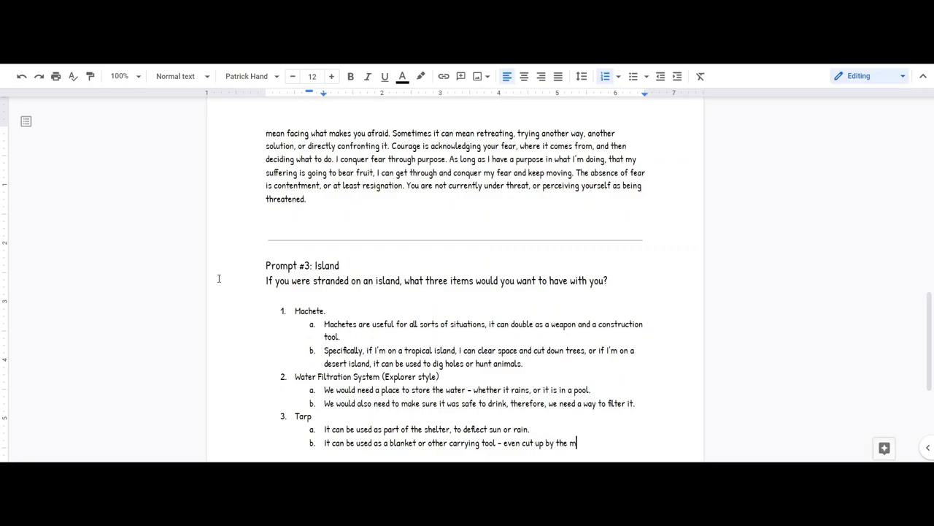
{"action": "type", "text": "achete."}
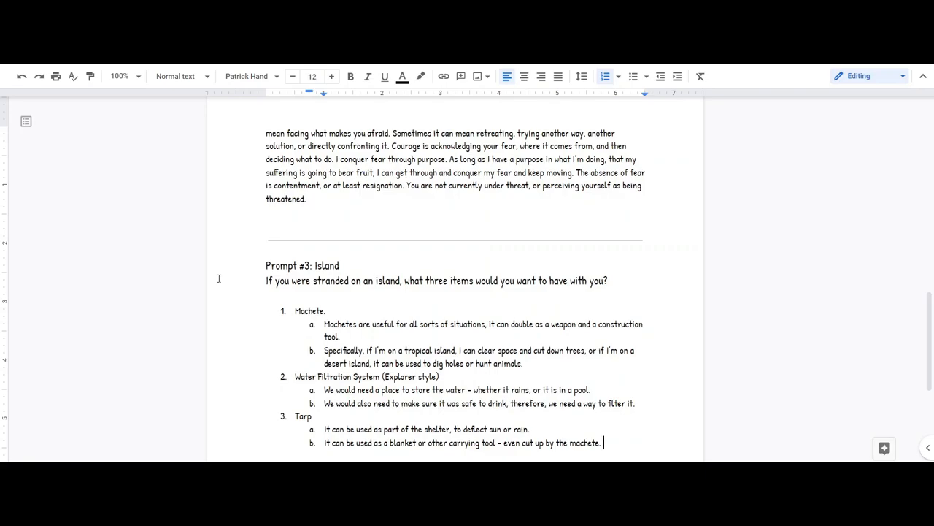
{"action": "scroll", "scroll_direction": "down", "scroll_amount": 3}
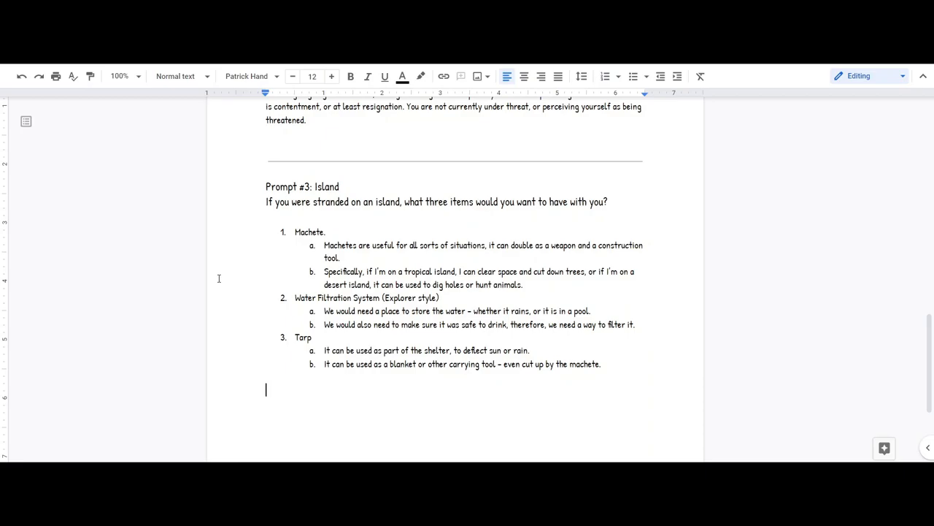
Step: List 'Laptop' as item 1 with reasons: endless entertainment and doubling as a light
{"action": "type", "text": "1."}
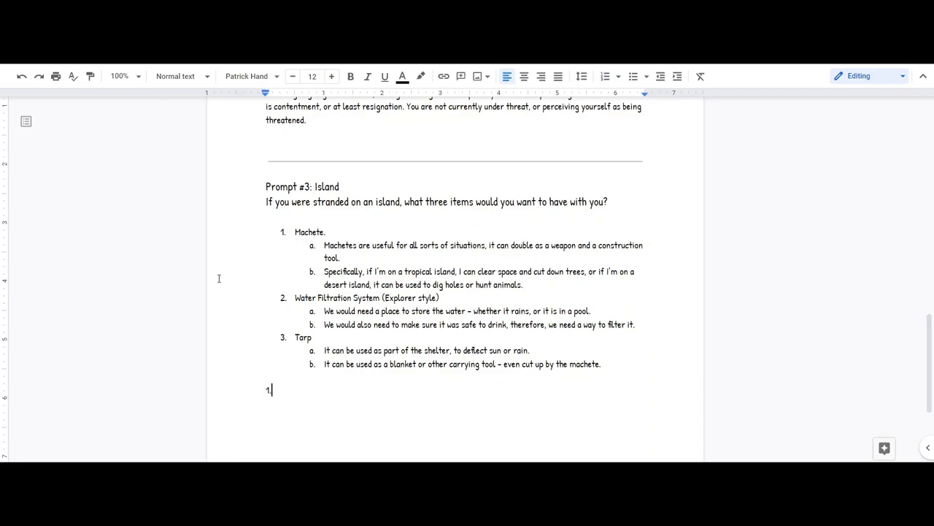
{"action": "type", "text": "Laptop"}
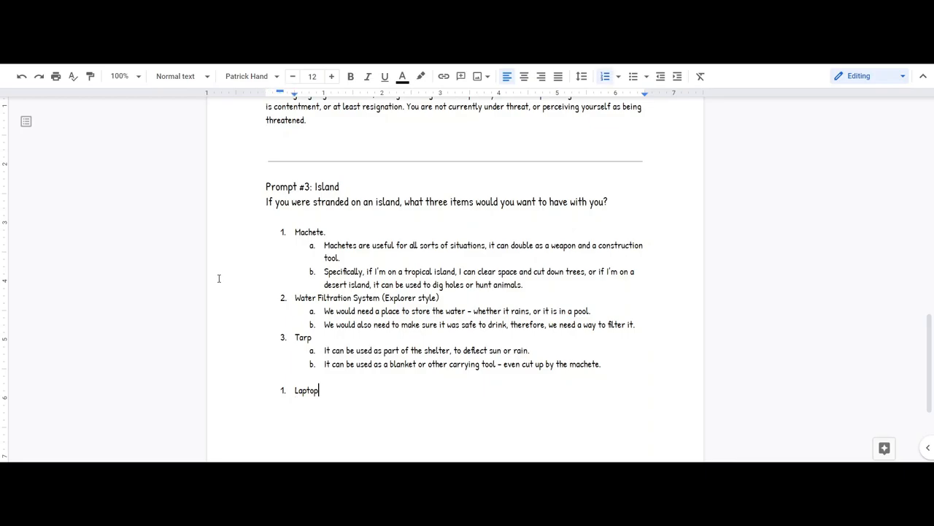
{"action": "type", "text": "I get bored easi"}
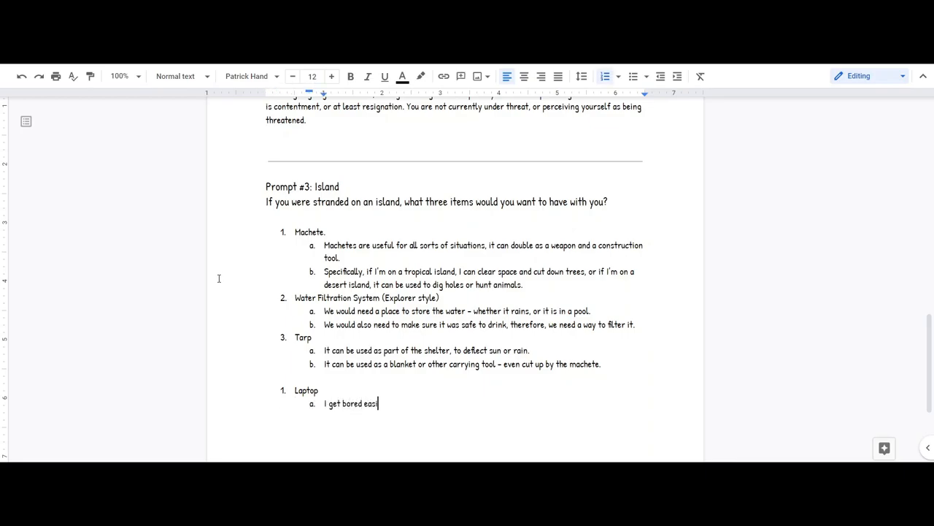
{"action": "type", "text": "ly and it can"}
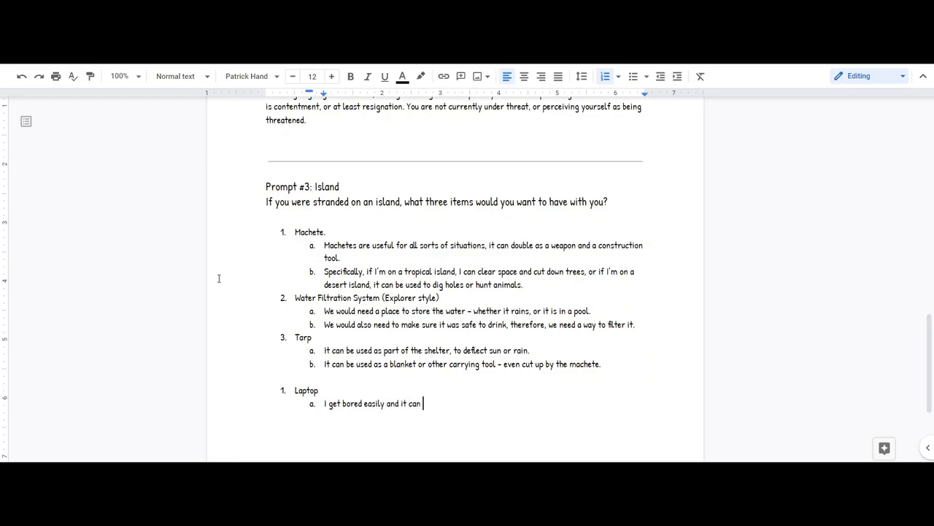
{"action": "type", "text": "provide end"}
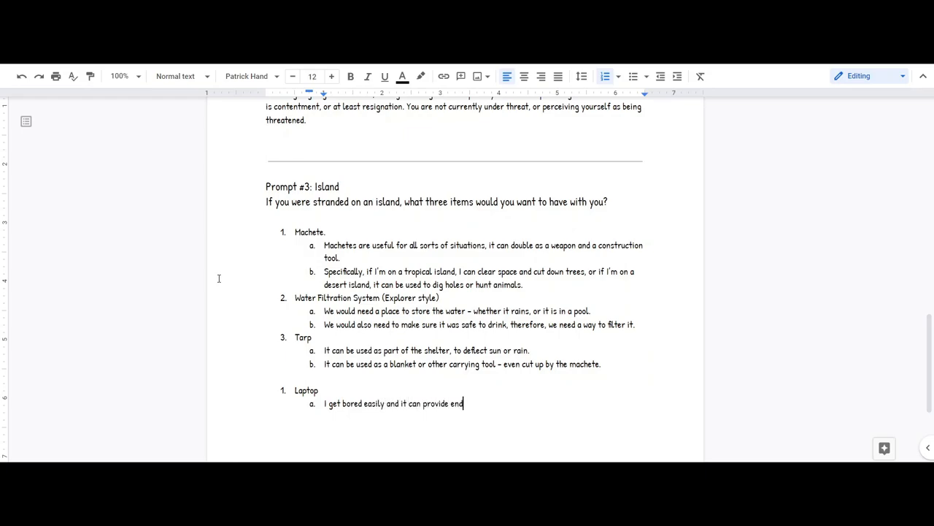
{"action": "type", "text": "less enter"}
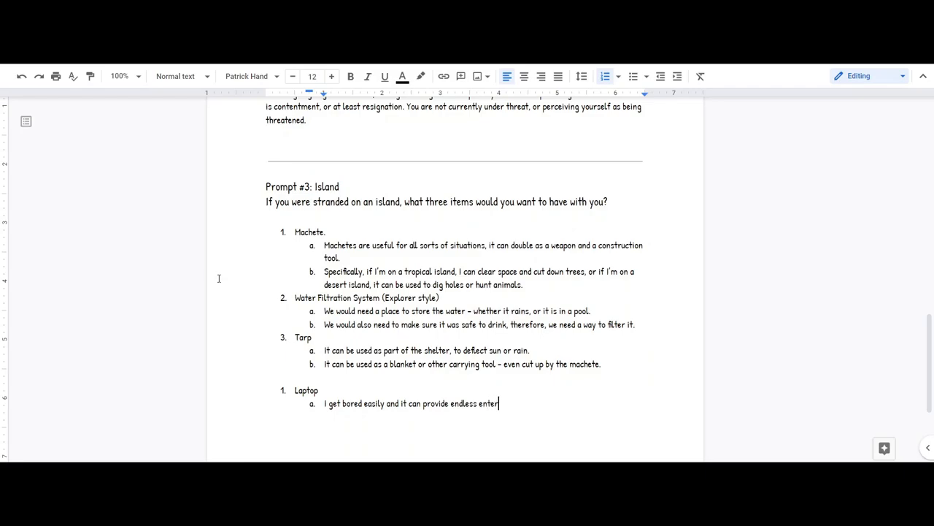
{"action": "type", "text": "tainment"}
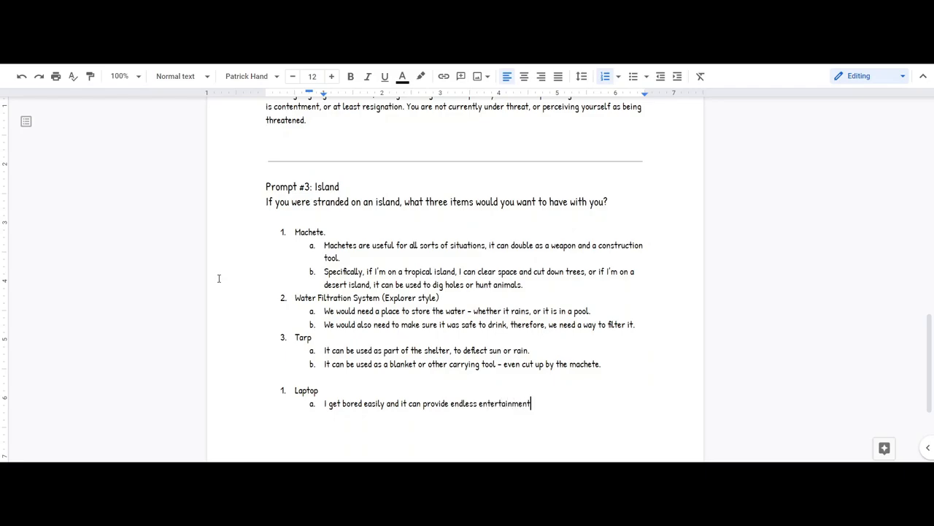
{"action": "key", "text": "enter"}
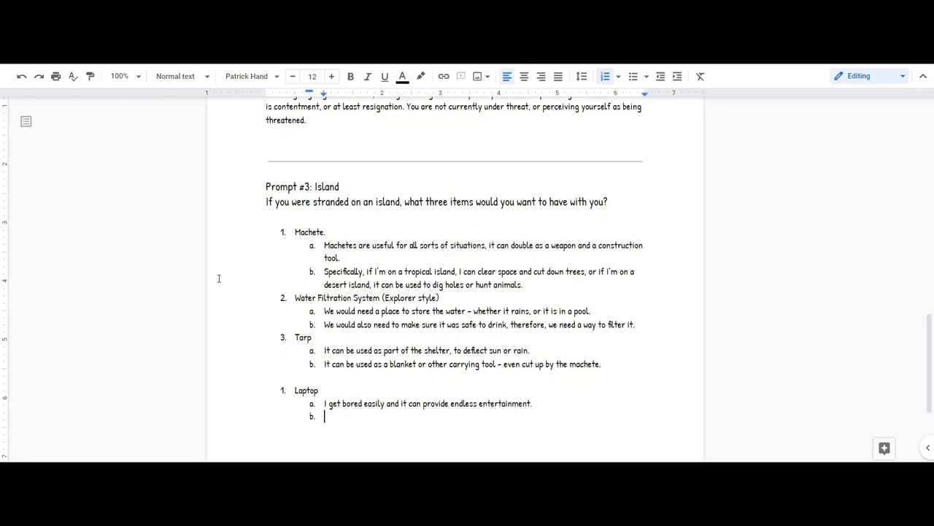
{"action": "type", "text": "It can also double as a light"}
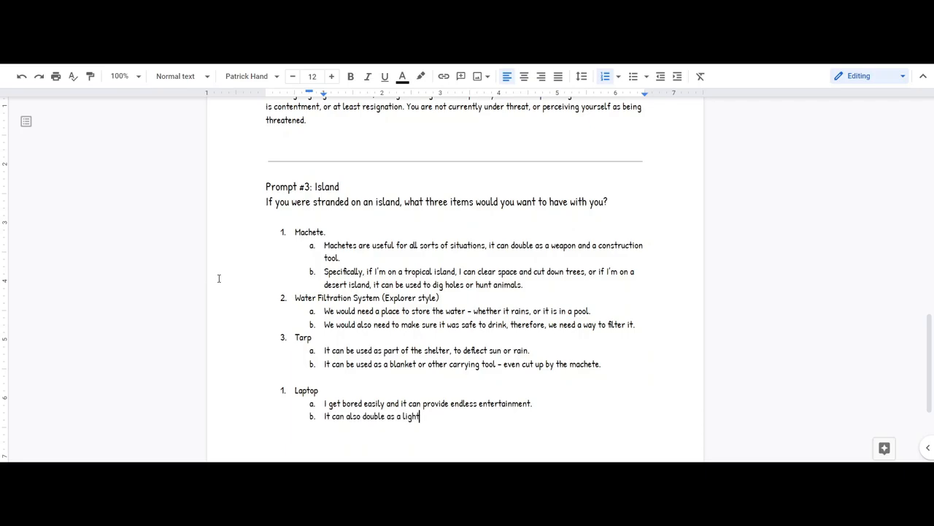
{"action": "key", "text": "enter"}
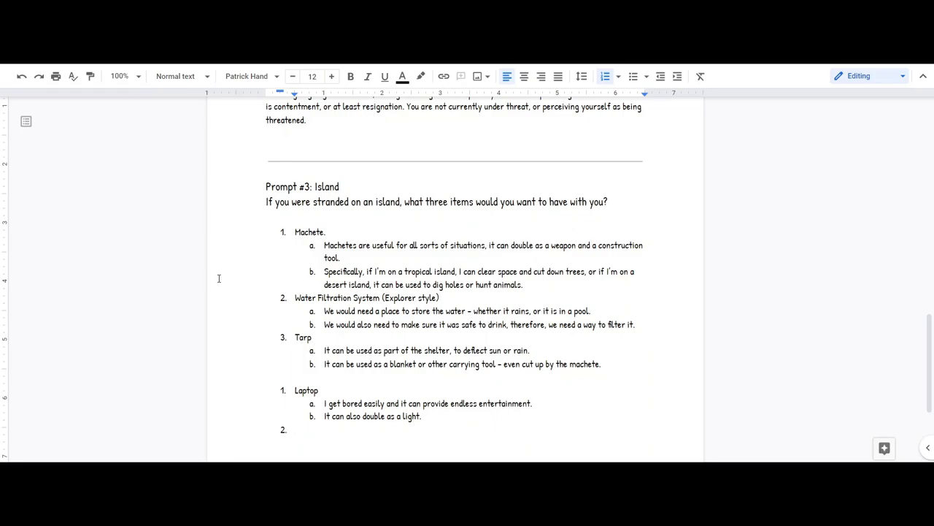
Step: Add item 2 'My glasses': I'd get a headache otherwise, and I need to see small things
{"action": "type", "text": "My g"}
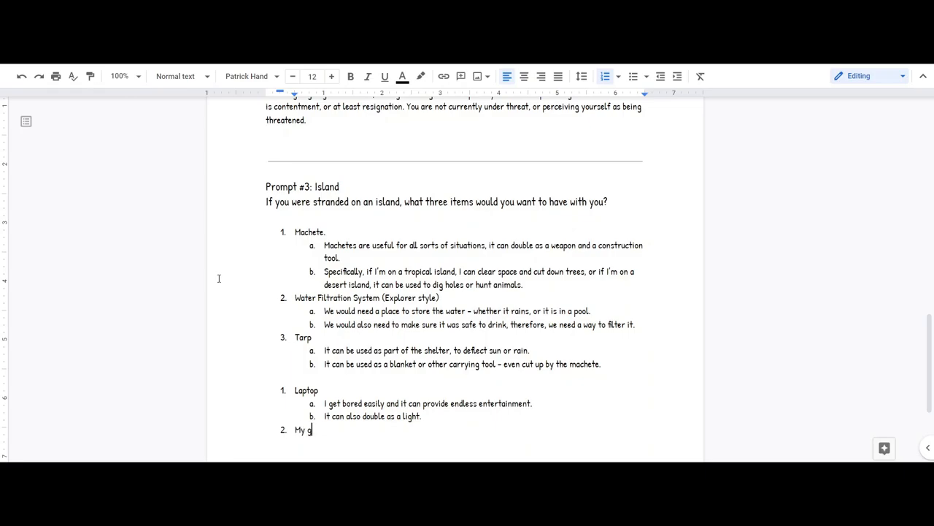
{"action": "type", "text": "lasses"}
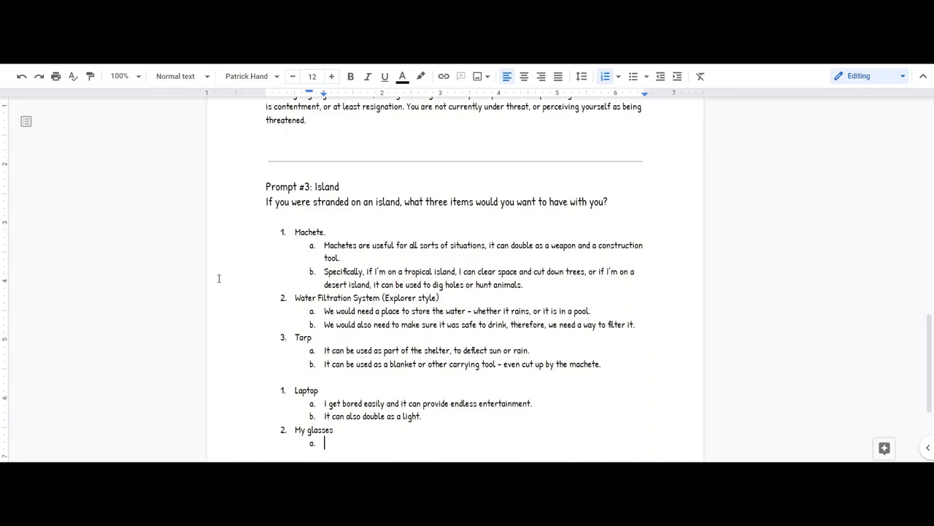
{"action": "type", "text": "I'd"}
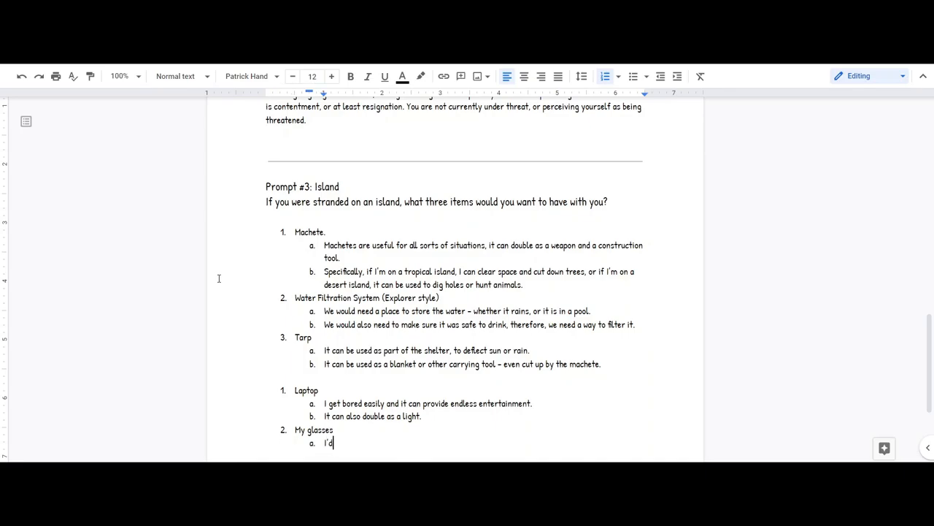
{"action": "type", "text": "get a heada"}
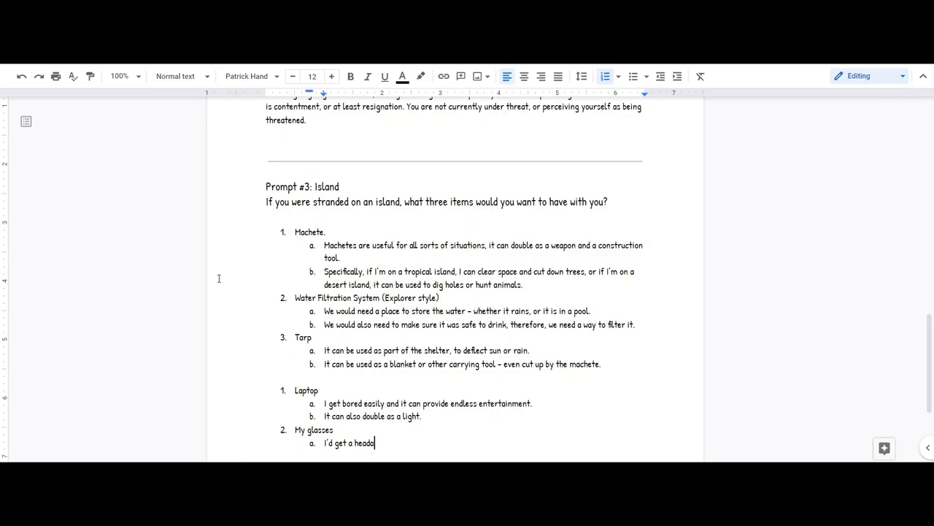
{"action": "type", "text": "che otherwis"}
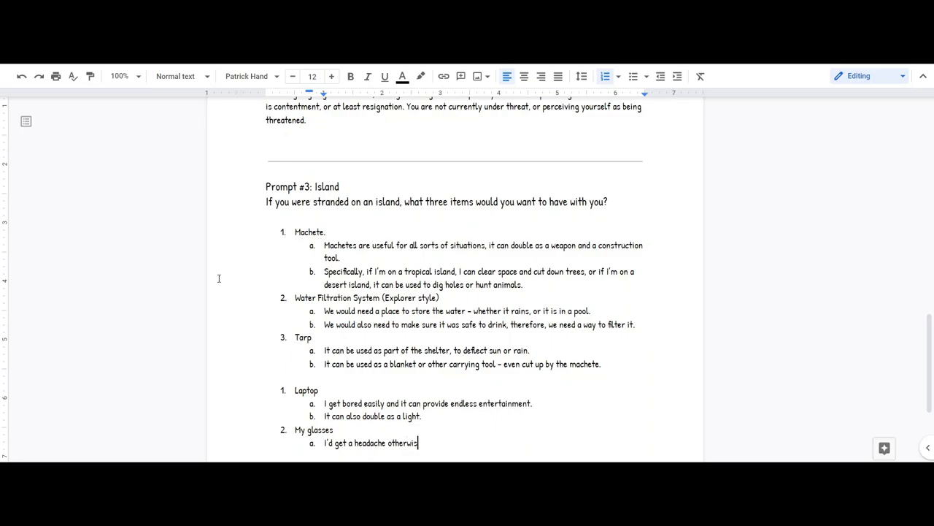
{"action": "type", "text": "I need to look at"}
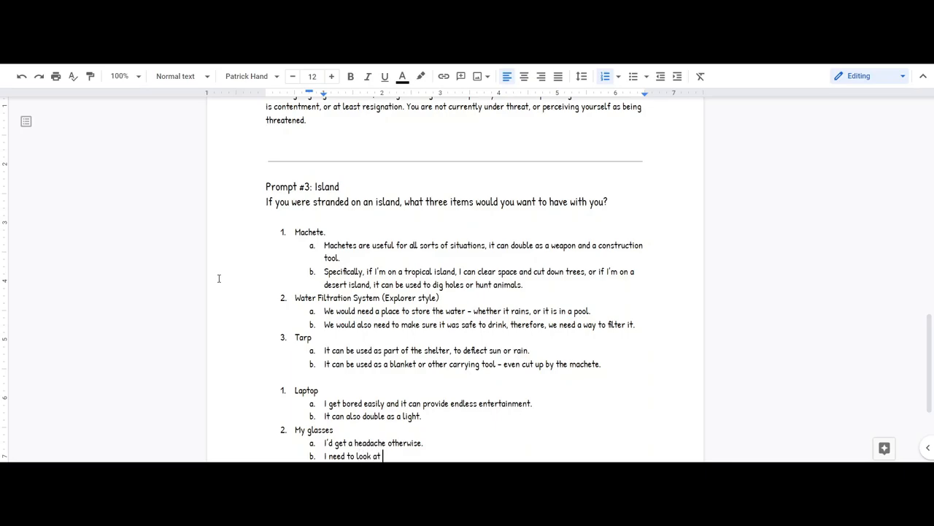
{"action": "type", "text": "small th"}
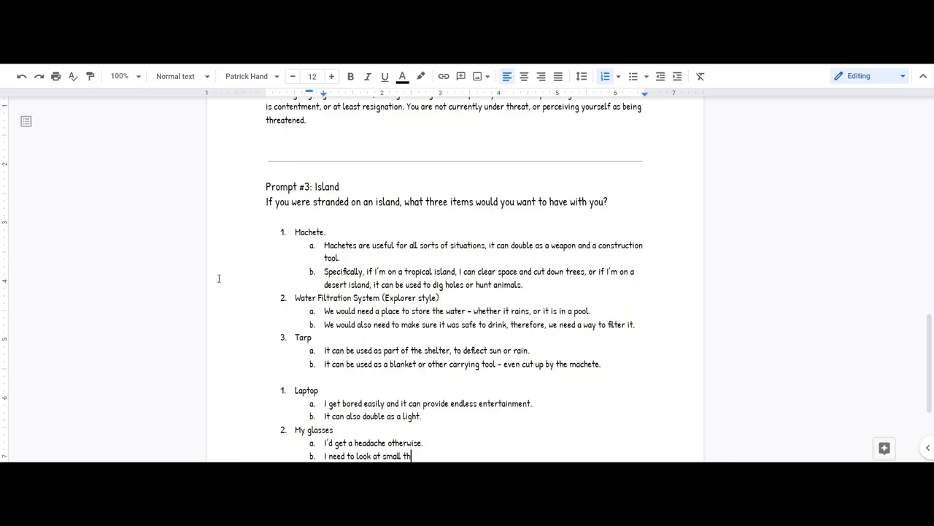
{"action": "type", "text": "ings."}
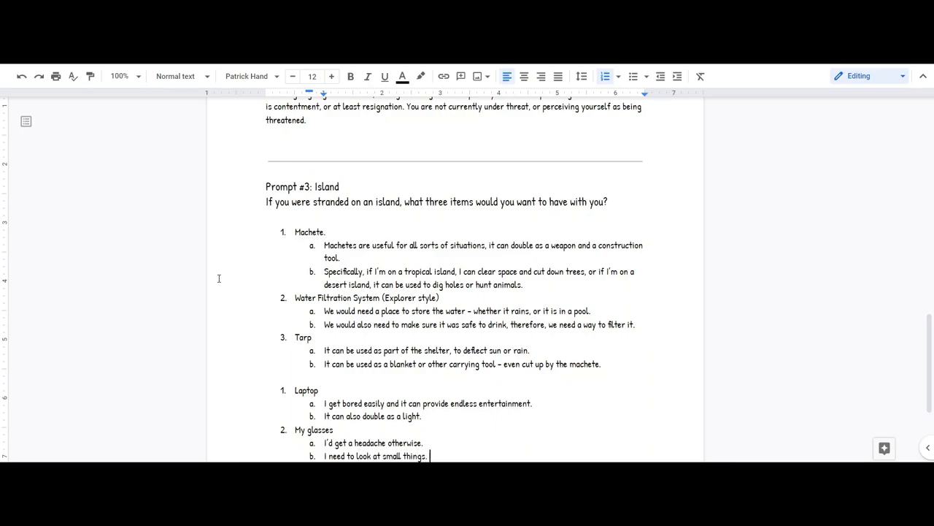
{"action": "key", "text": "enter"}
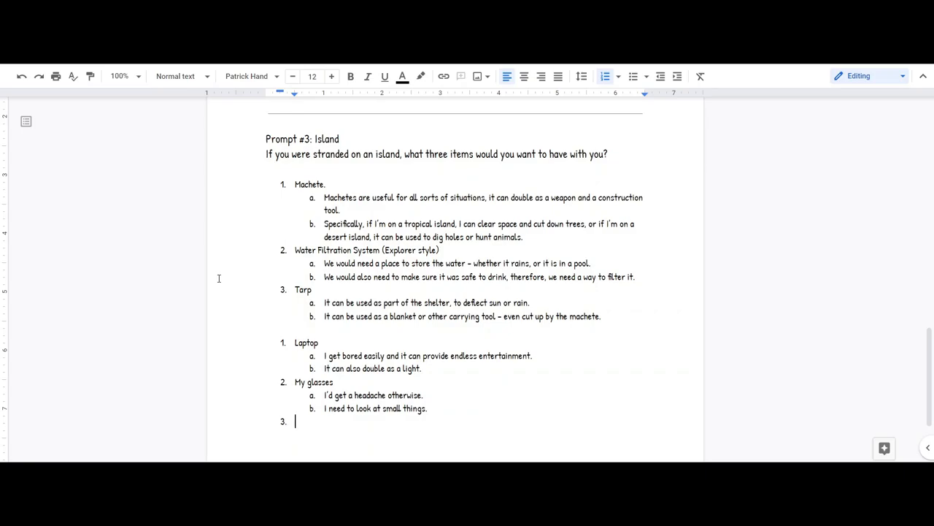
Step: Add item 3 'Headset' with reasons: recording videos and communicating with people
{"action": "type", "text": "H"}
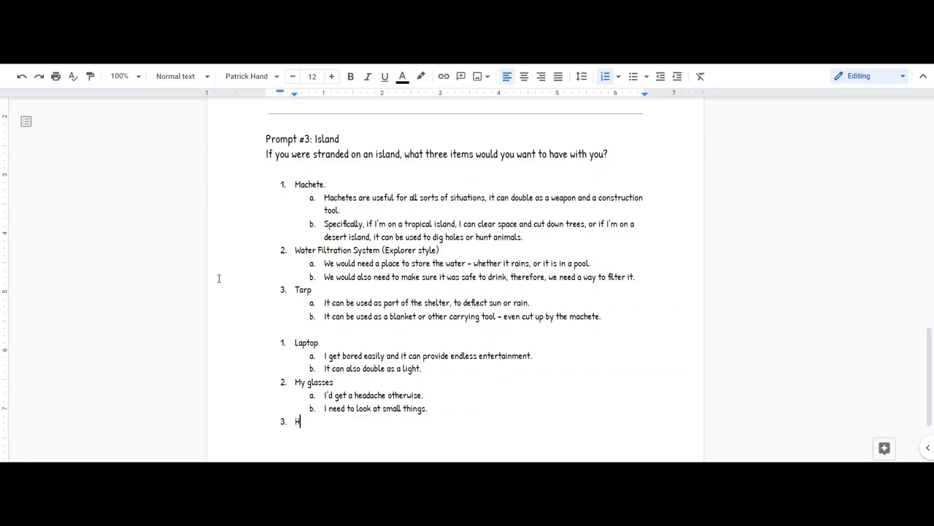
{"action": "type", "text": "eadset"}
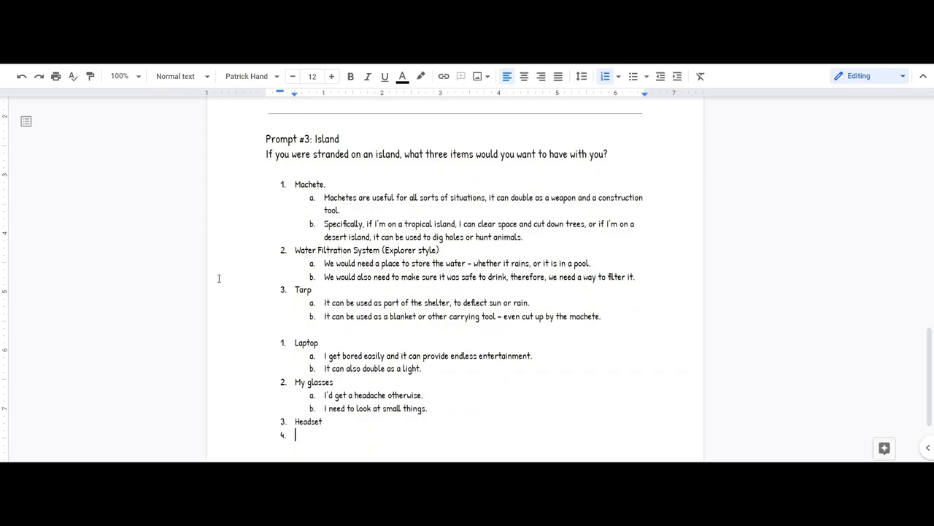
{"action": "type", "text": "I can record v"}
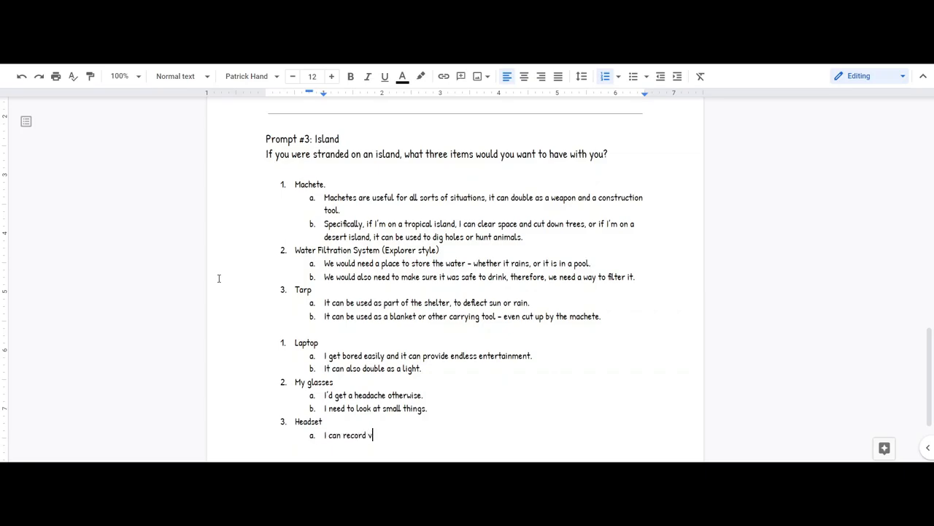
{"action": "type", "text": "ideos/com"}
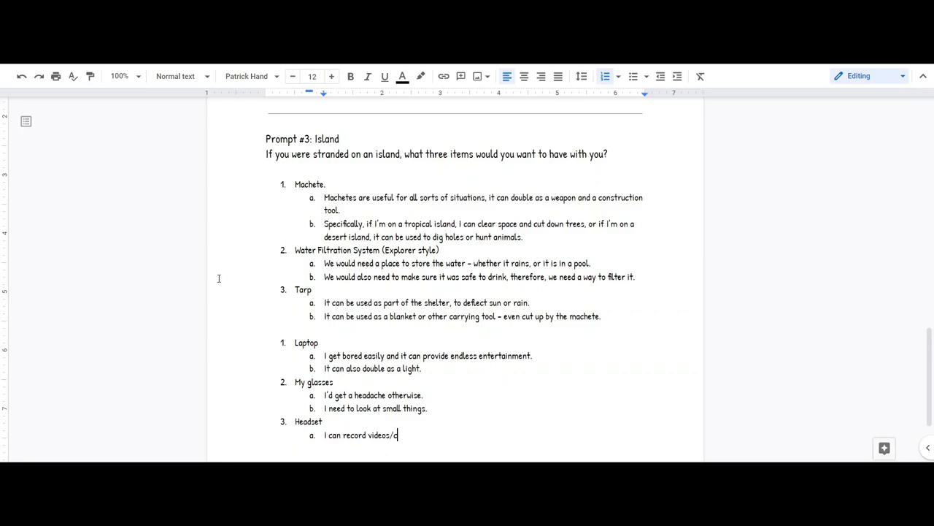
{"action": "type", "text": "with it."}
{"action": "type", "text": "I can"}
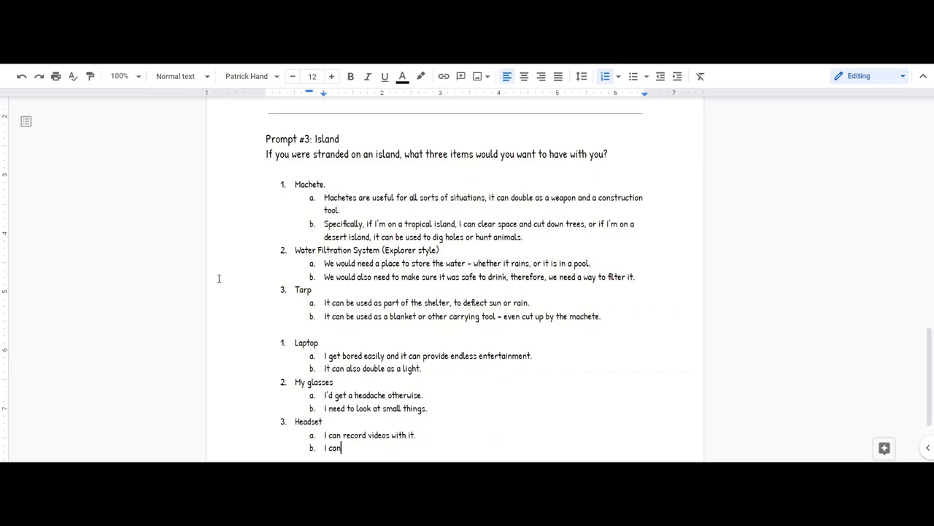
{"action": "type", "text": "communicate with people w"}
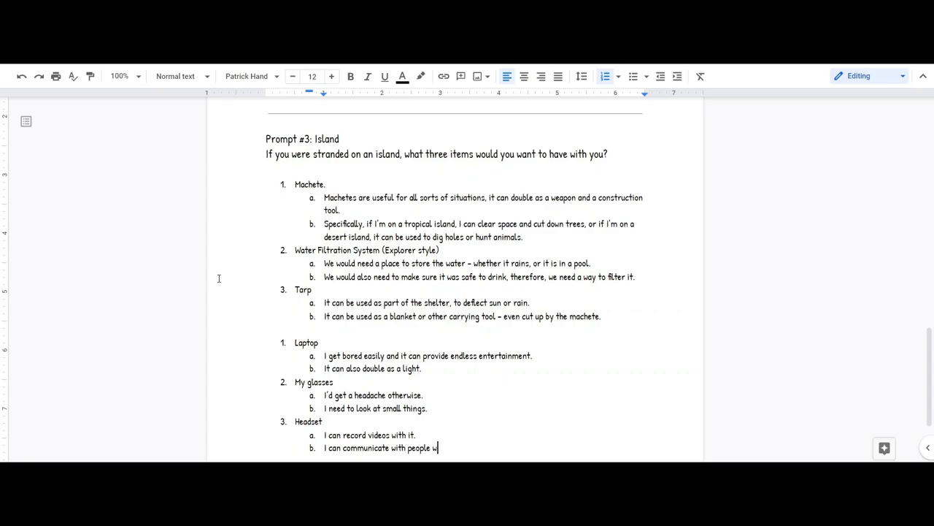
{"action": "type", "text": "ith it."}
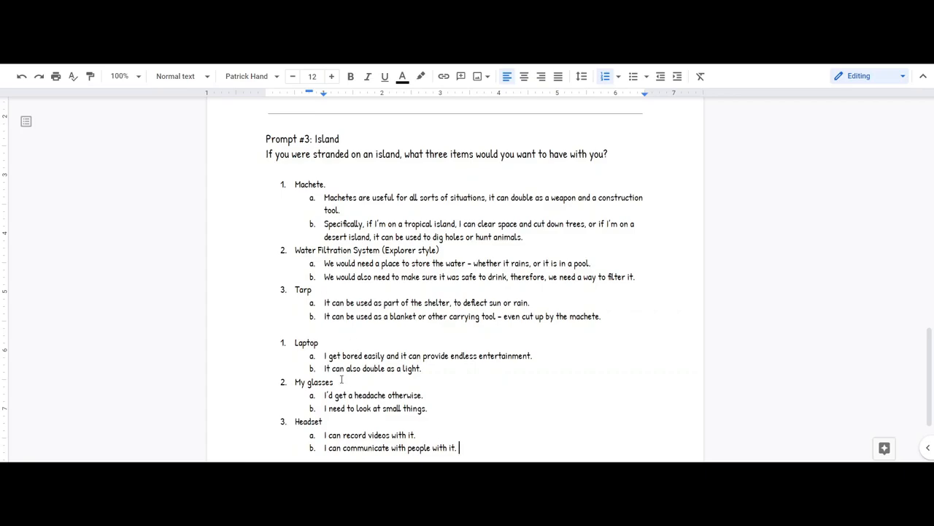
{"action": "scroll", "scroll_direction": "down", "scroll_amount": 3}
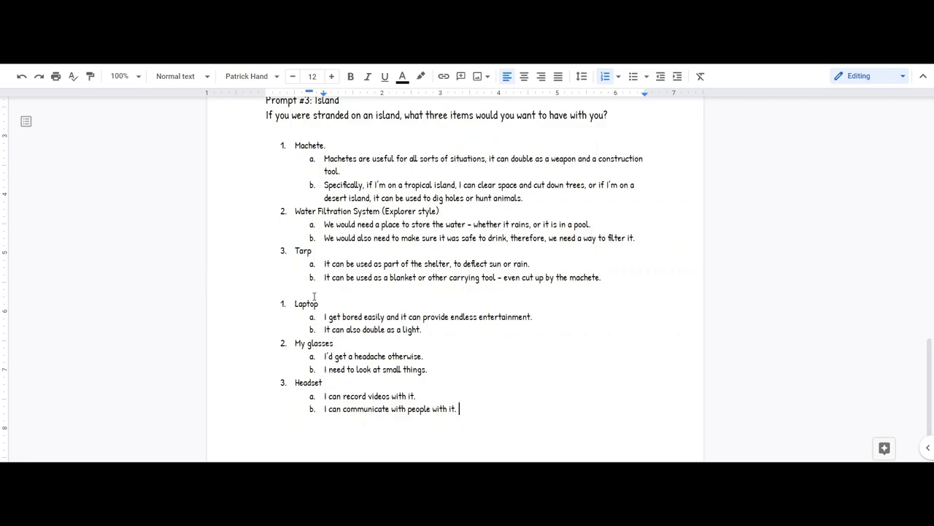
{"action": "mouse_move", "coordinate": [380, 261]}
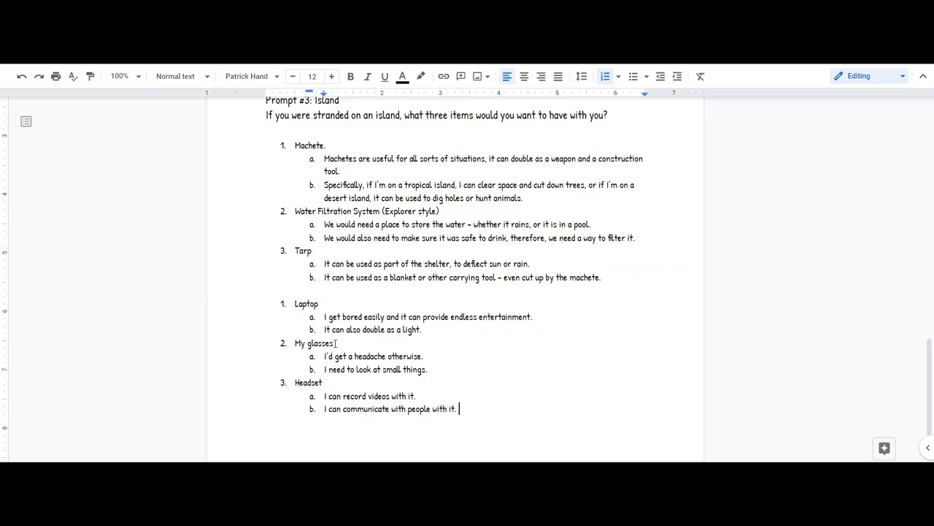
{"action": "scroll", "scroll_direction": "up", "scroll_amount": 3}
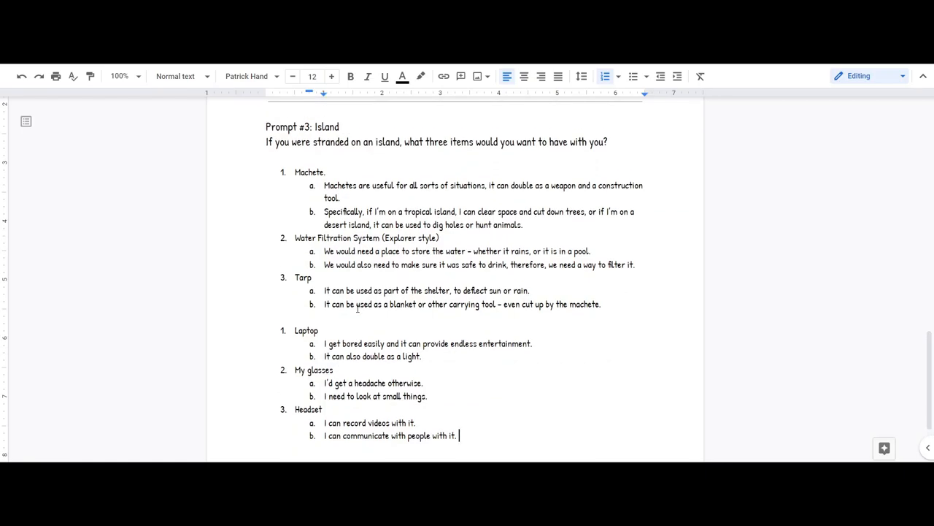